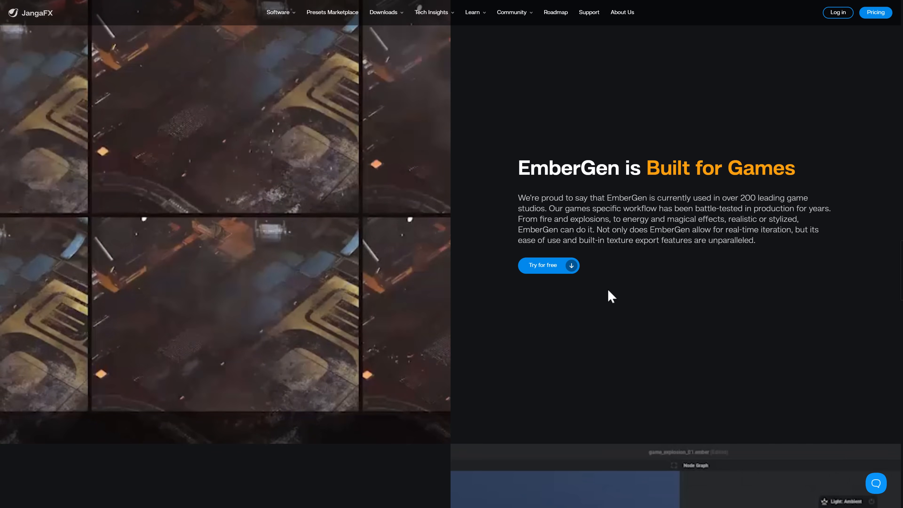
Scroll through LiquiGen's real-time liquid simulation overview and export options
scroll("down", 3)
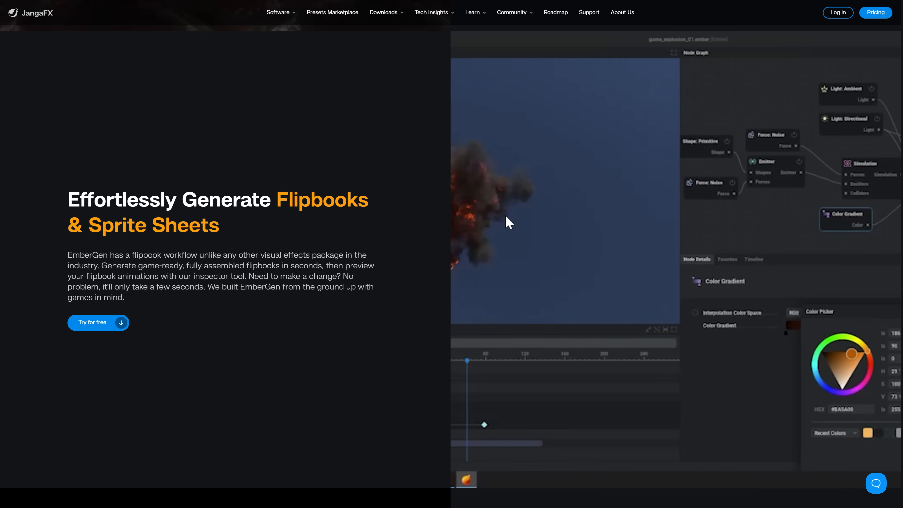
scroll("down", 3)
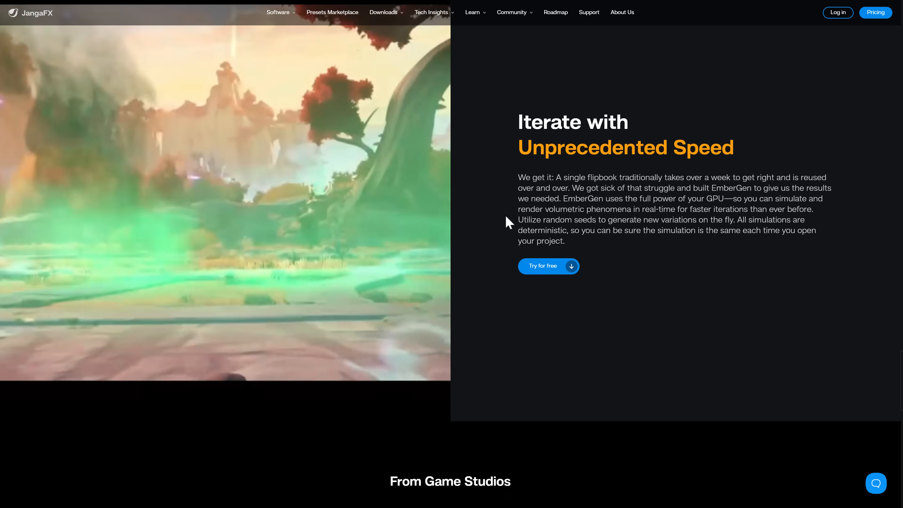
scroll("down", 3)
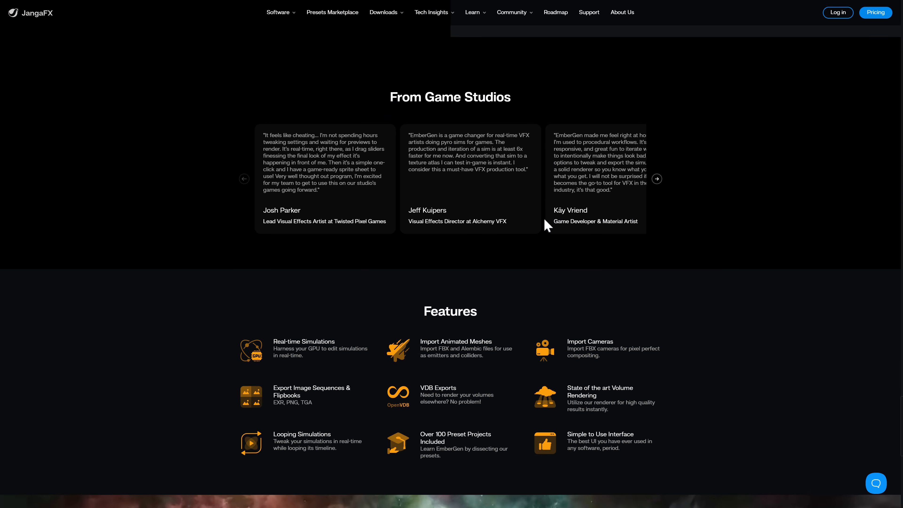
scroll("down", 3)
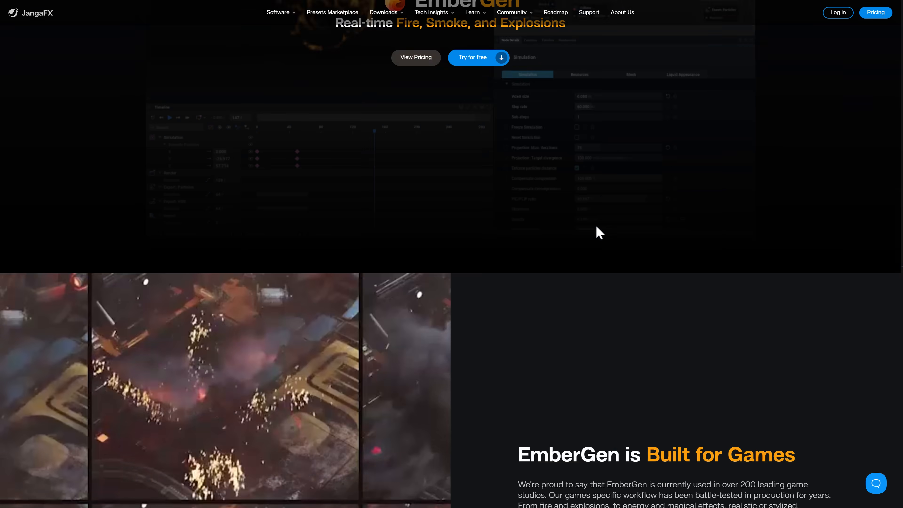
scroll("up", 3)
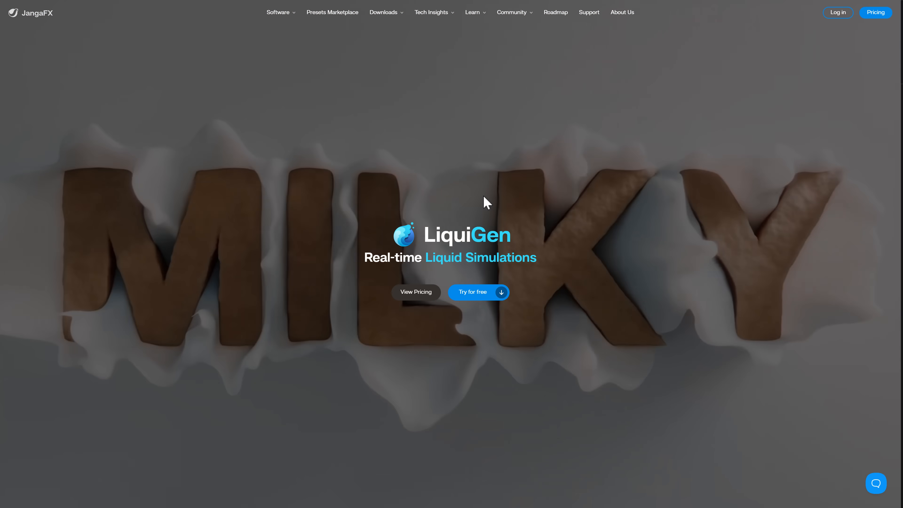
Scroll on down to the LiquiGen Features list at the bottom of the page
scroll("down", 3)
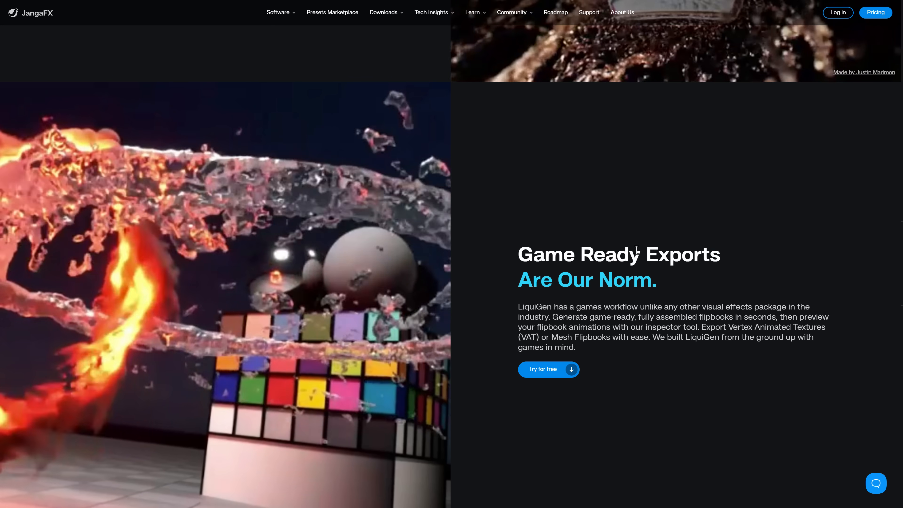
scroll("down", 3)
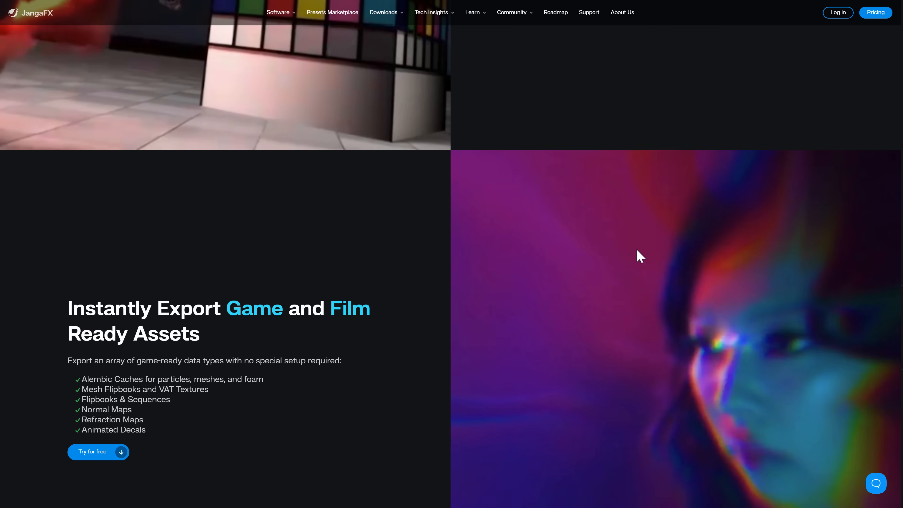
scroll("down", 3)
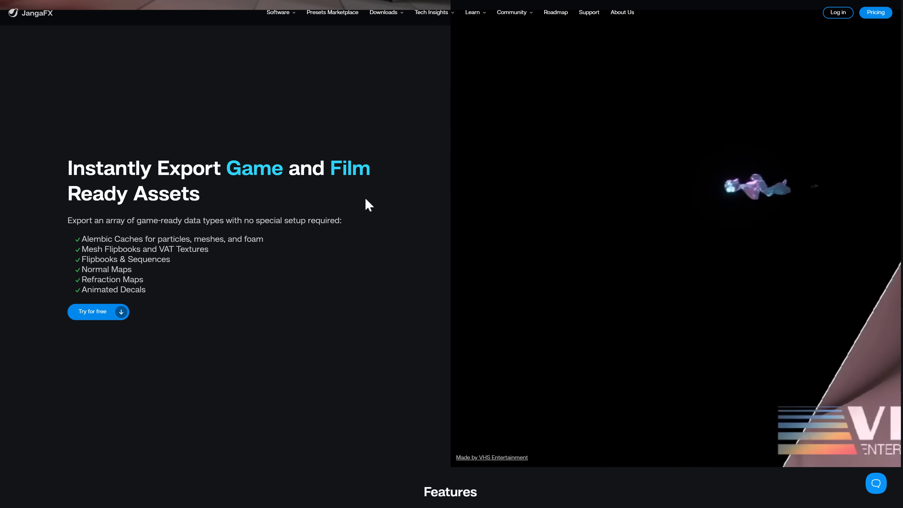
scroll("down", 3)
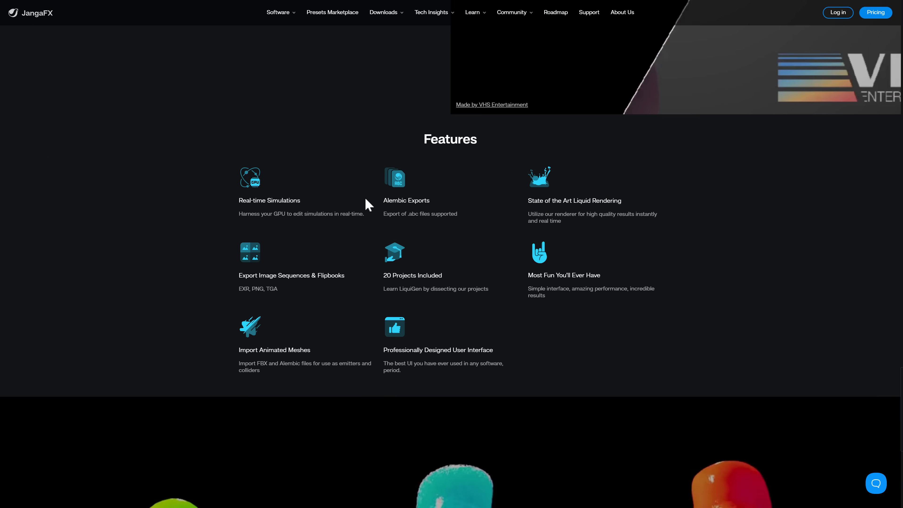
scroll("down", 3)
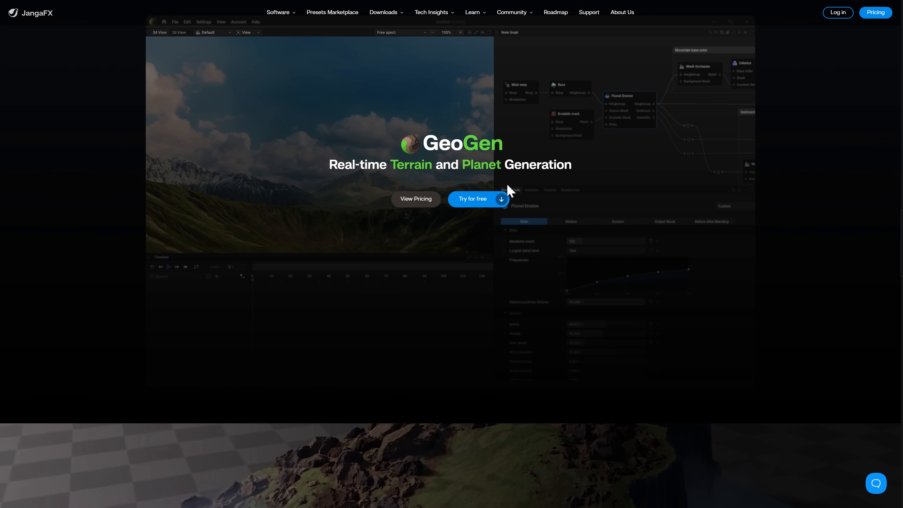
Scroll GeoGen's terrain and planet sections down to 'Get started with GeoGen today'
scroll("down", 3)
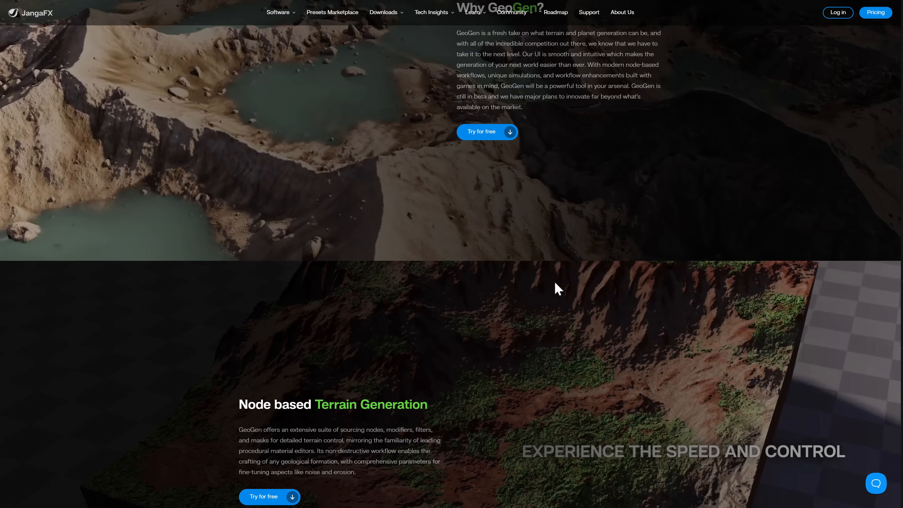
scroll("down", 3)
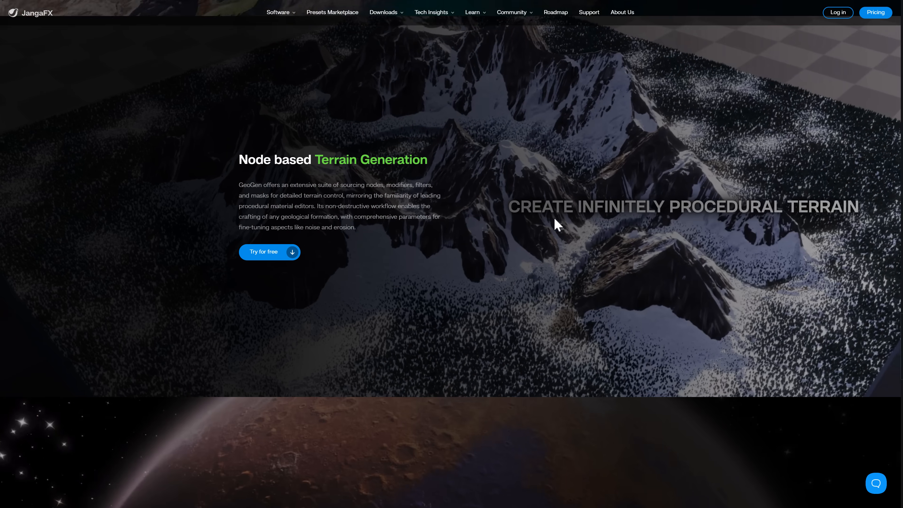
scroll("down", 3)
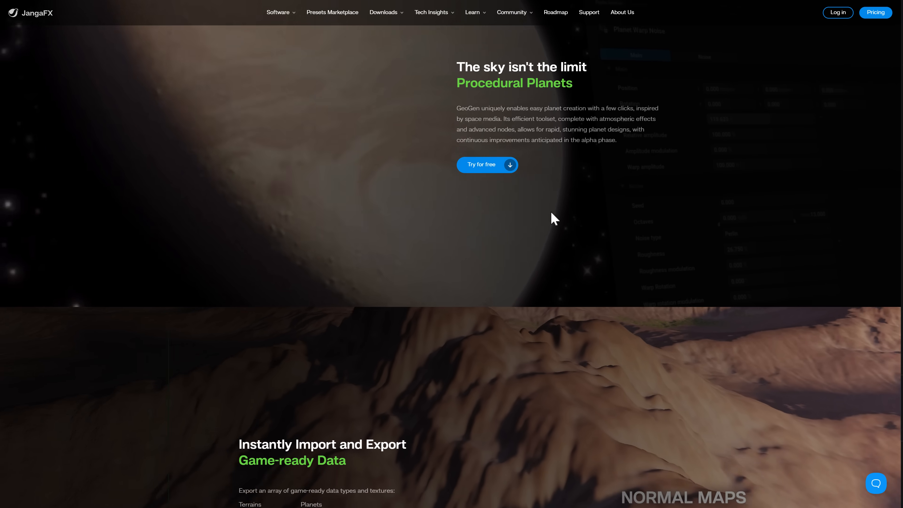
scroll("down", 3)
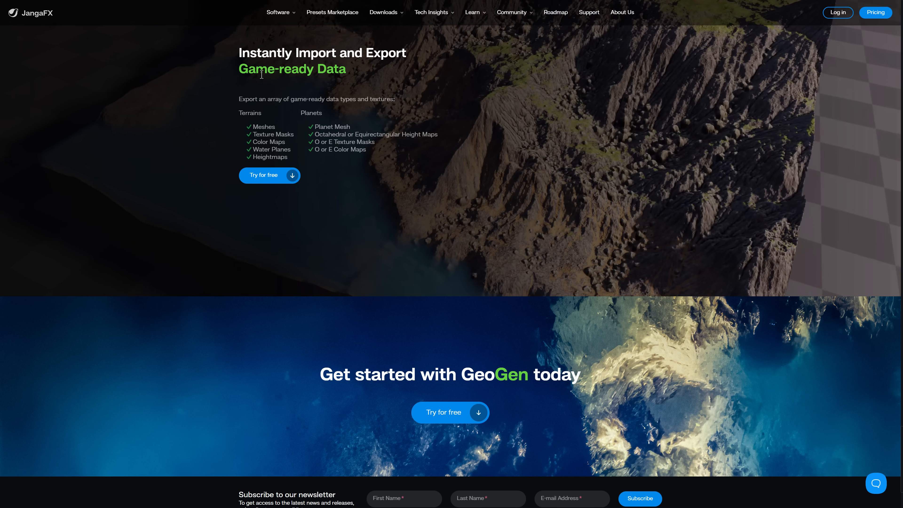
scroll("down", 3)
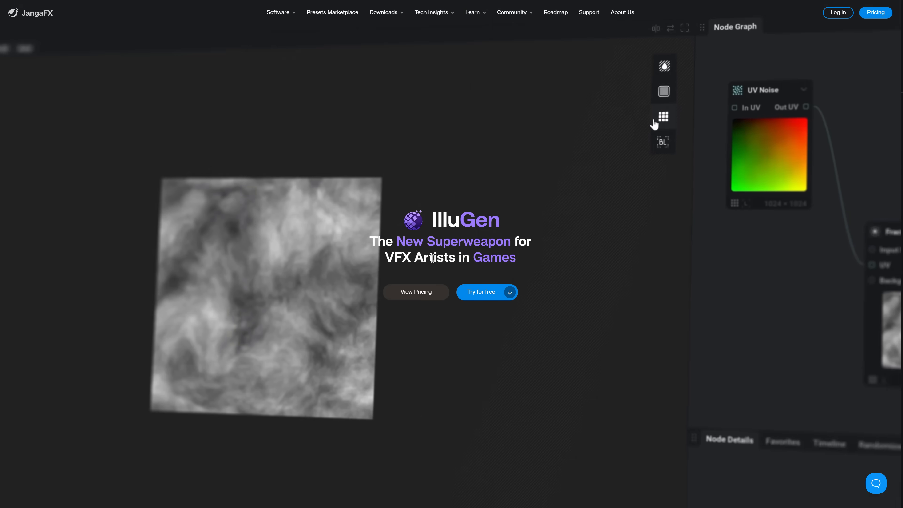
Browse IlluGen's games, 2D-and-3D workflow and exportable data types sections
left_click(662, 118)
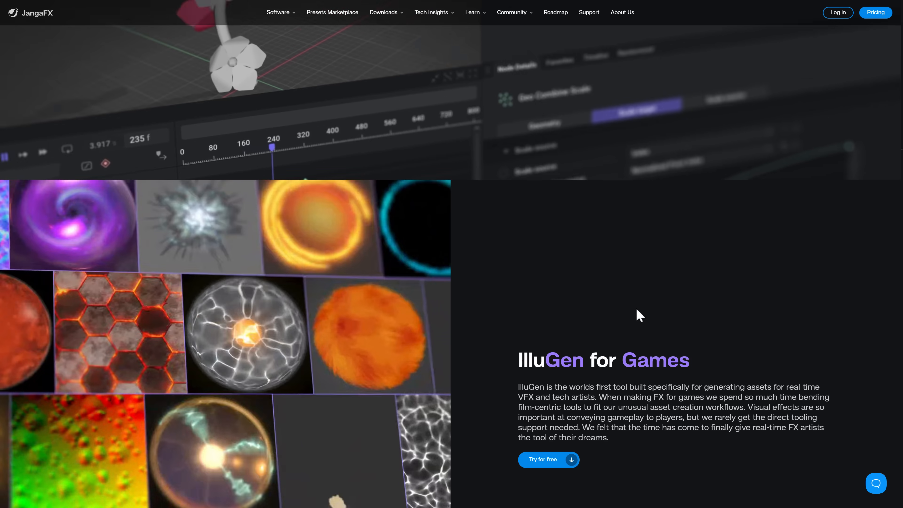
scroll("down", 3)
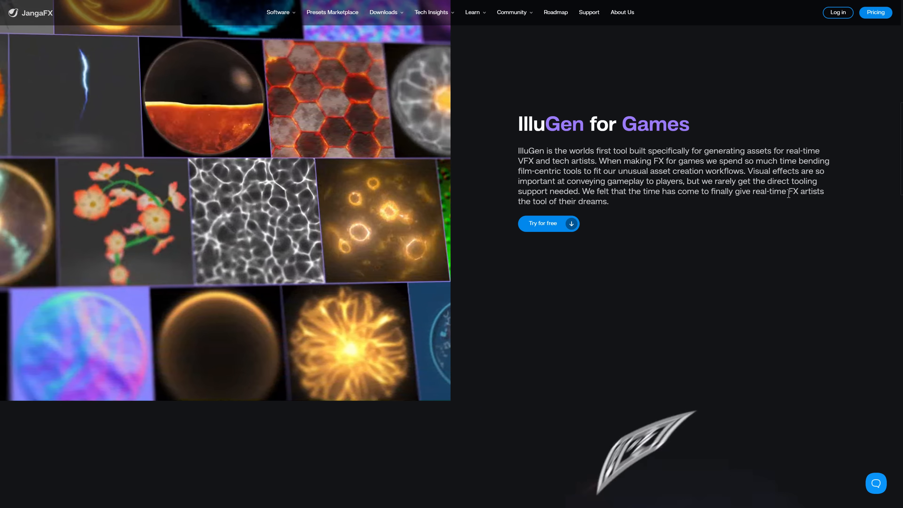
scroll("down", 3)
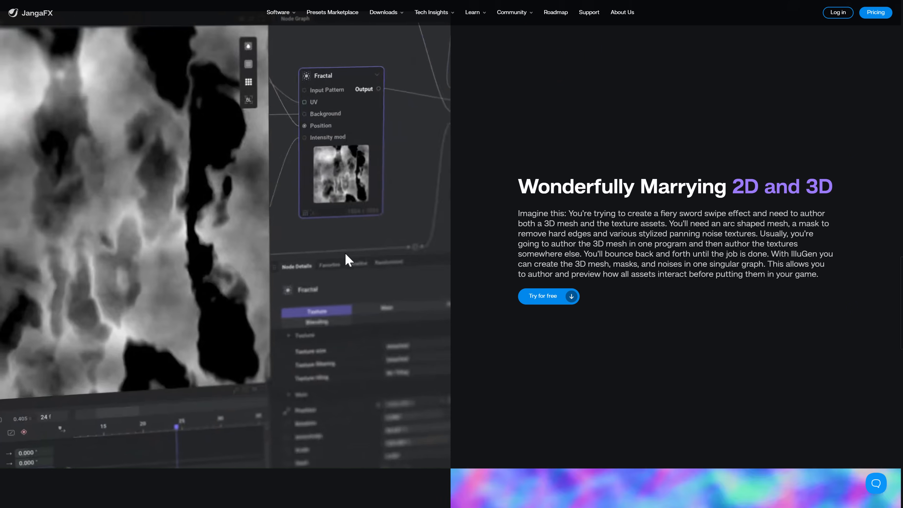
scroll("down", 3)
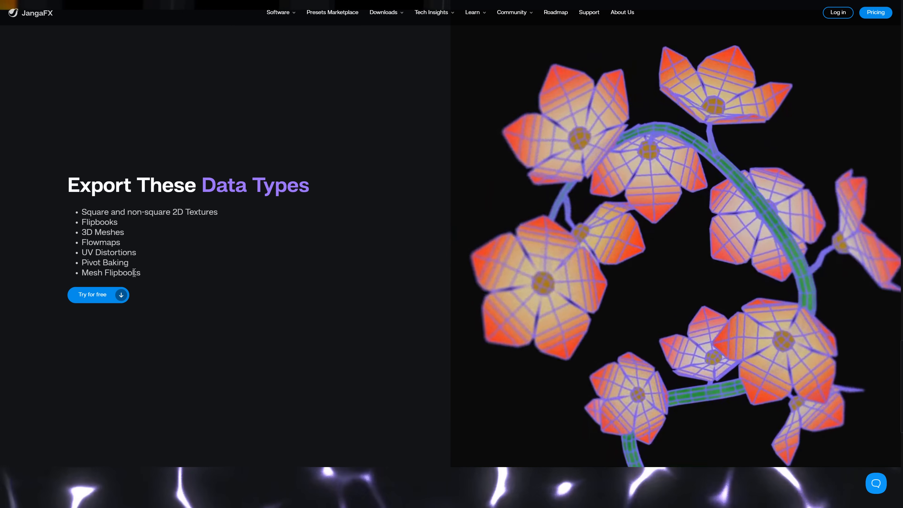
scroll("down", 3)
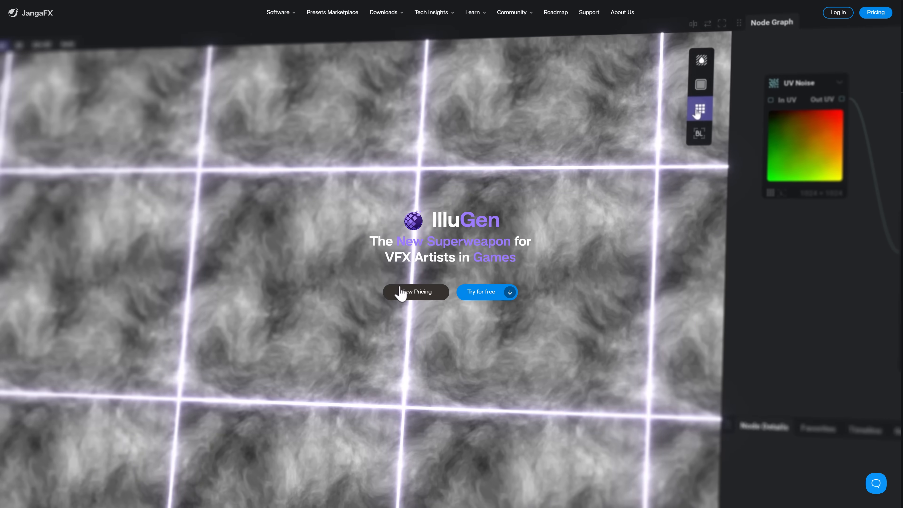
Show the Choose Your Plan pricing page from the IlluGen hero's View Pricing link
left_click(415, 292)
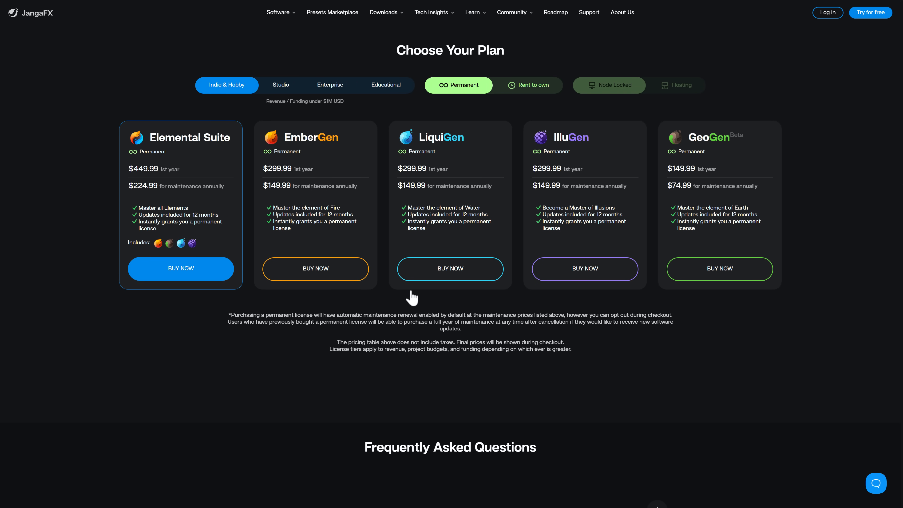
mouse_move(155, 154)
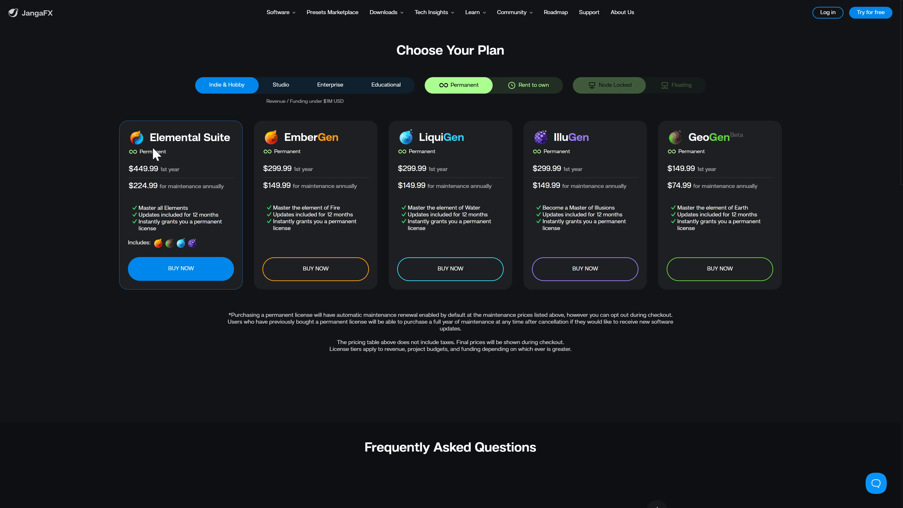
mouse_move(199, 143)
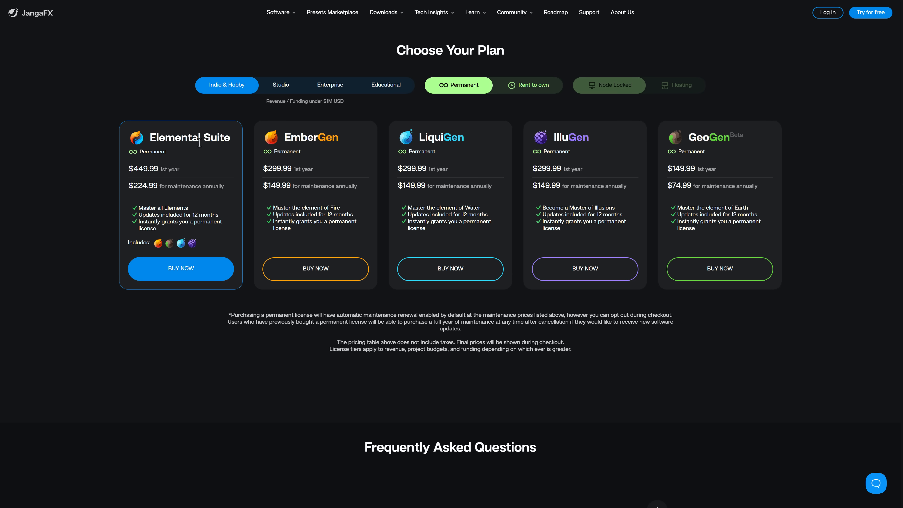
mouse_move(159, 169)
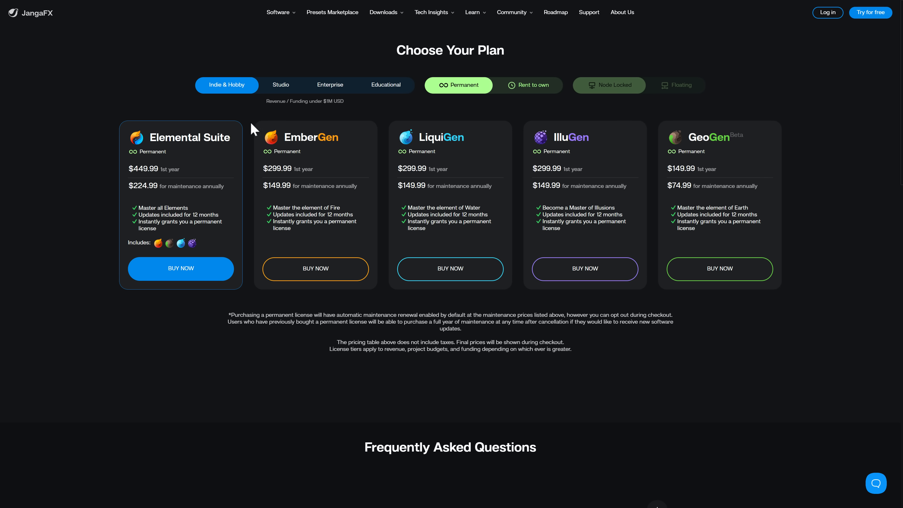
mouse_move(546, 180)
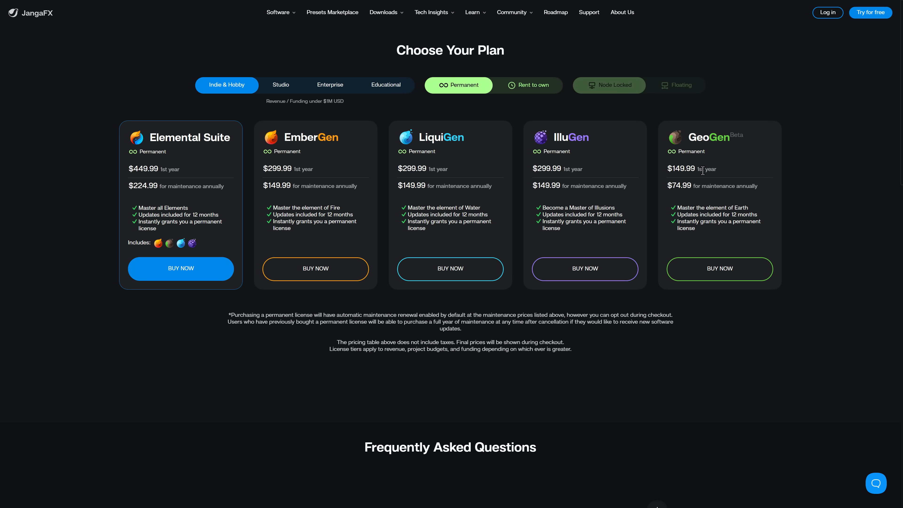
mouse_move(530, 226)
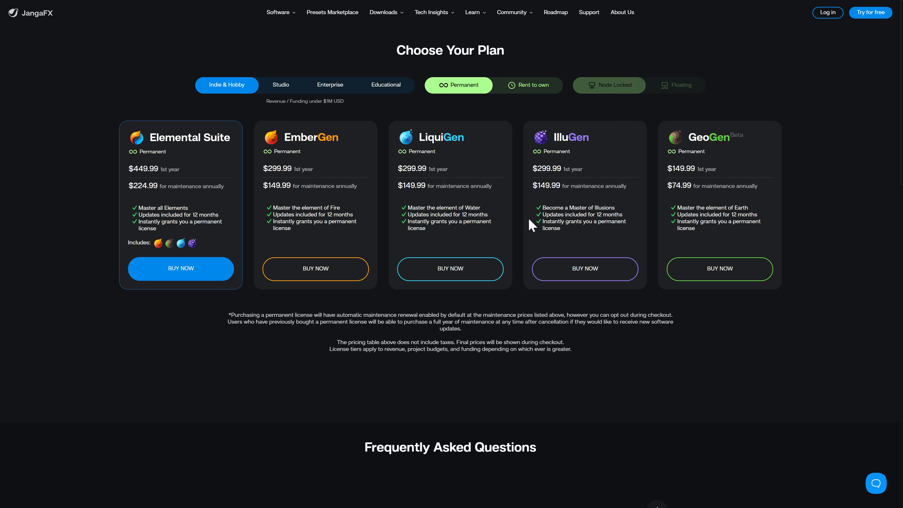
mouse_move(565, 149)
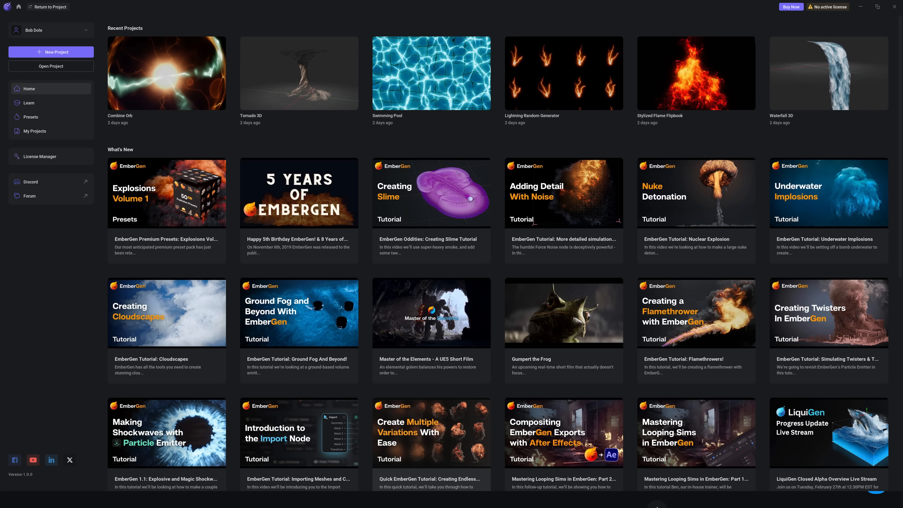
Browse the IlluGen home screen and switch to the Presets gallery
scroll("down", 3)
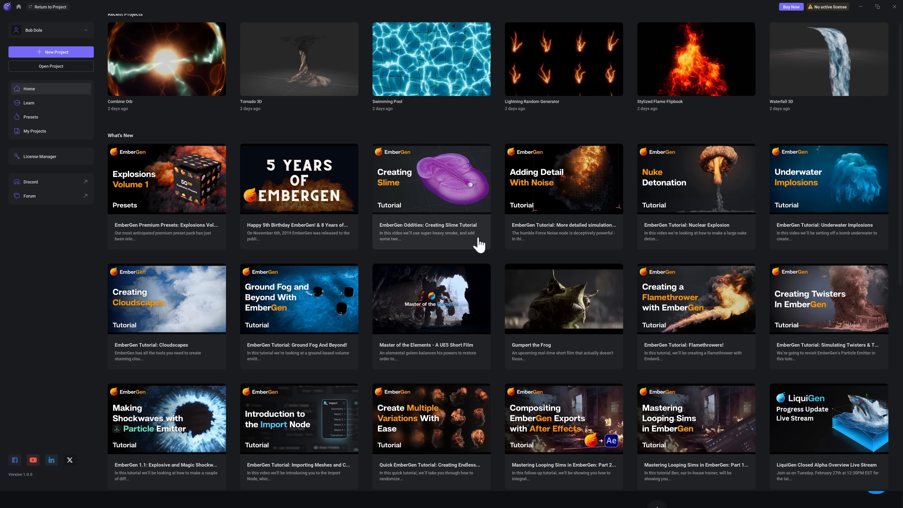
scroll("down", 3)
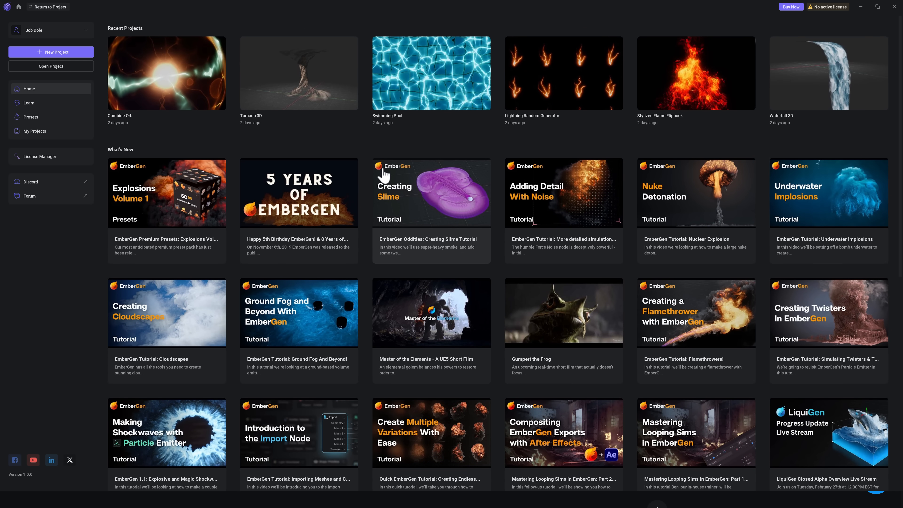
mouse_move(147, 56)
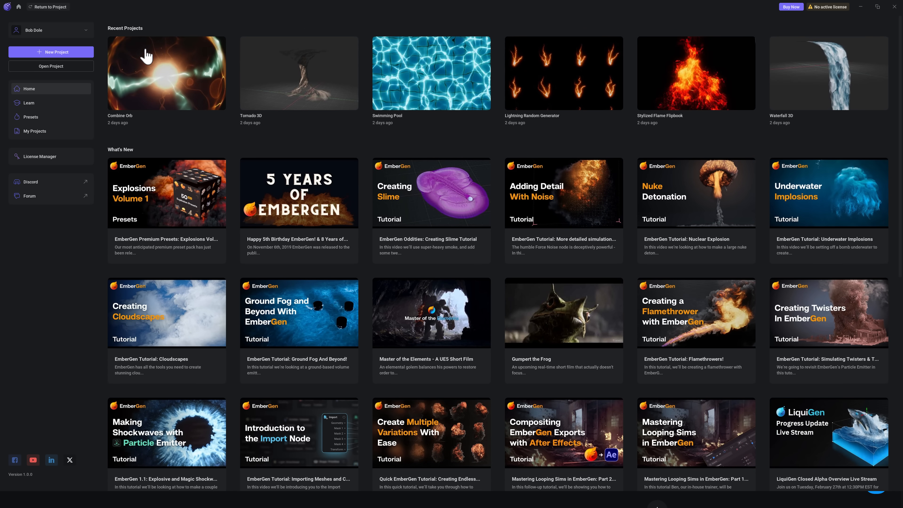
left_click(30, 117)
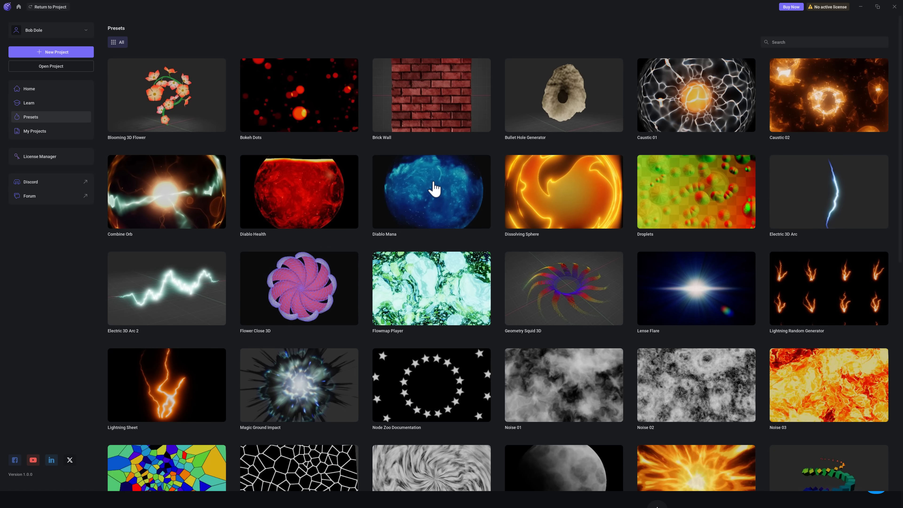
Scroll the presets grid, then show the My Projects list of eight saved projects
scroll("down", 3)
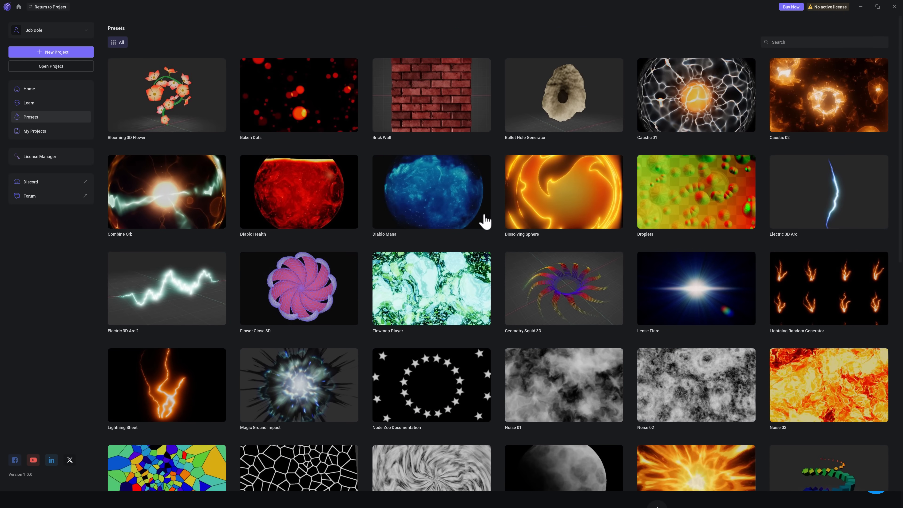
mouse_move(244, 183)
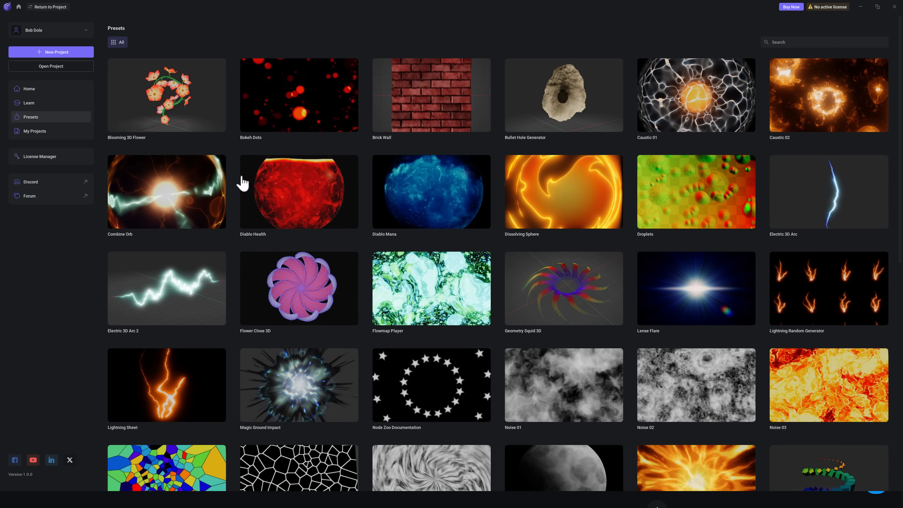
scroll("down", 3)
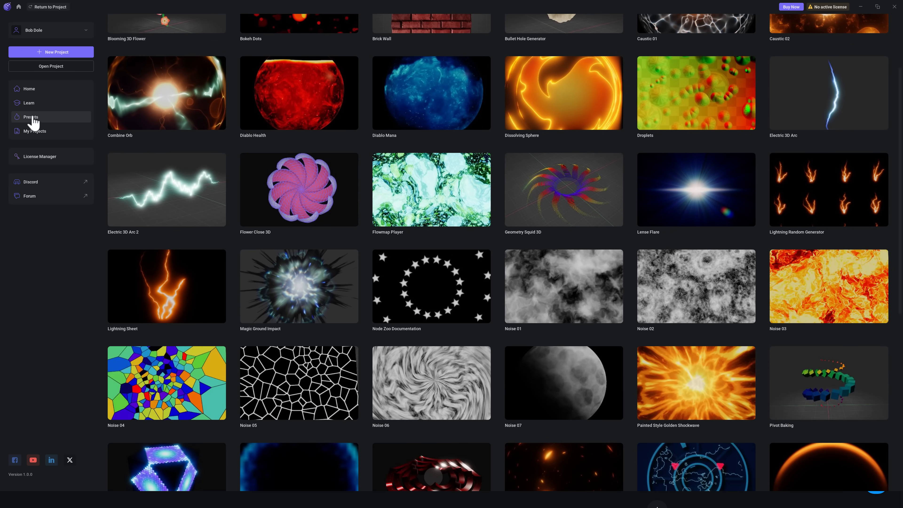
left_click(34, 131)
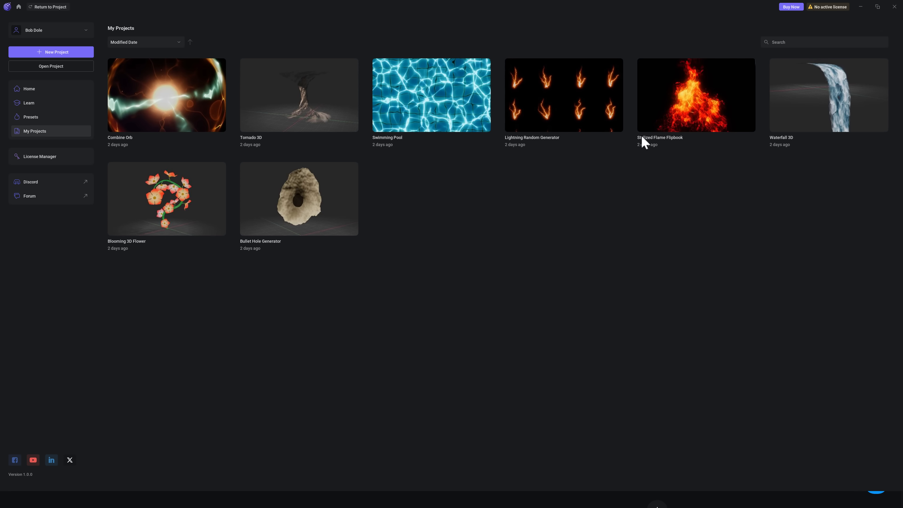
Load Stylized Flame Flipbook and add the second texture import's Position as an animated track
double_click(695, 95)
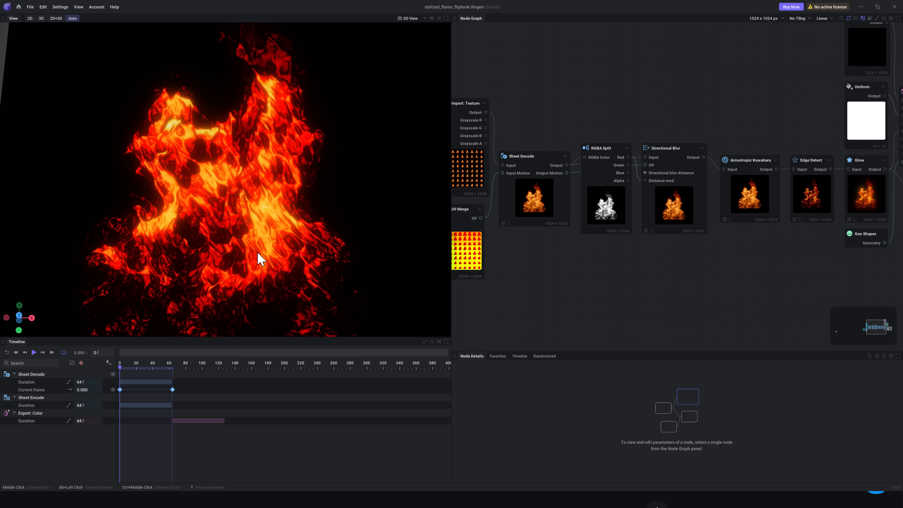
mouse_move(170, 397)
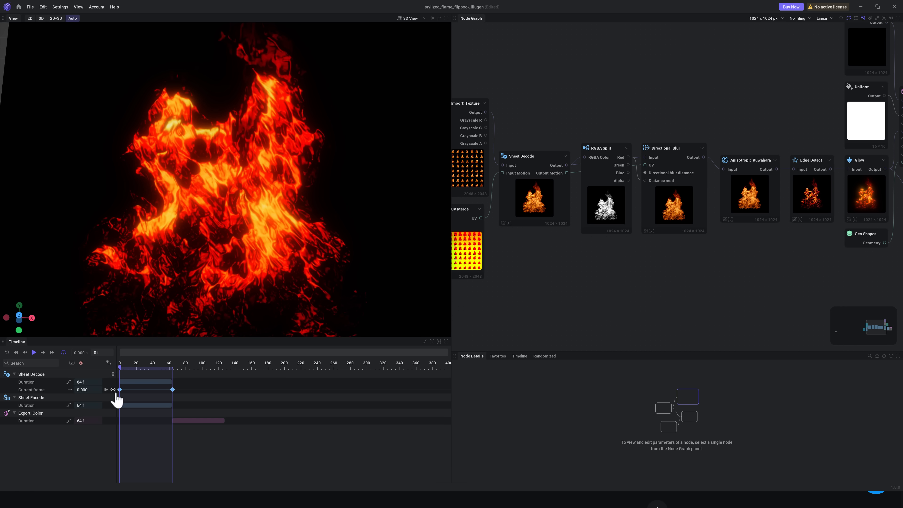
mouse_move(69, 387)
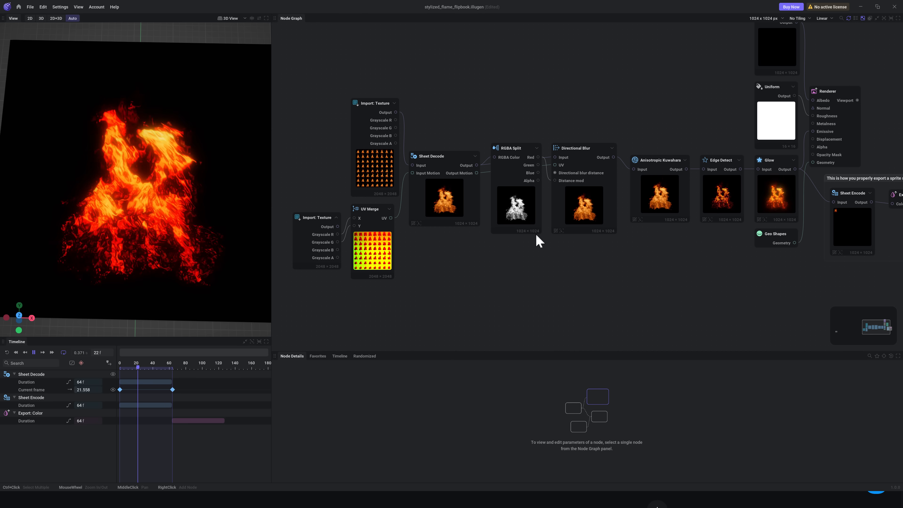
left_click(317, 218)
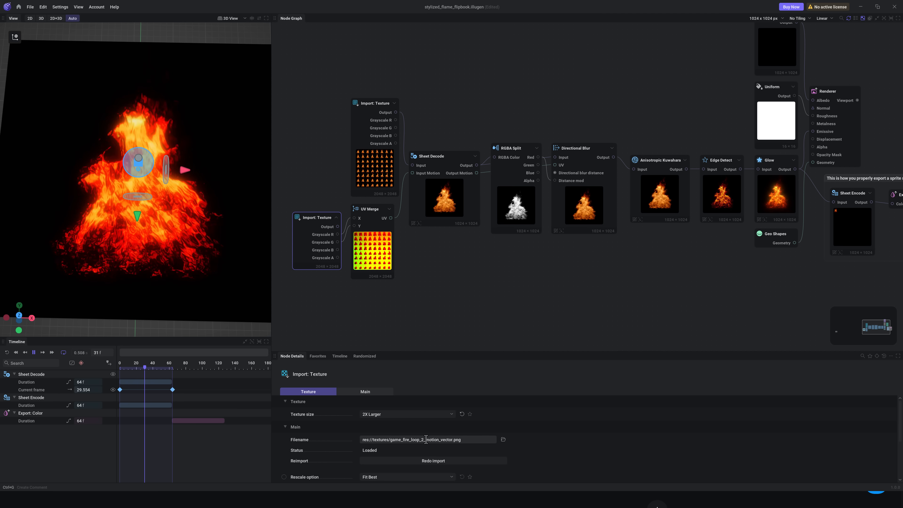
left_click(364, 392)
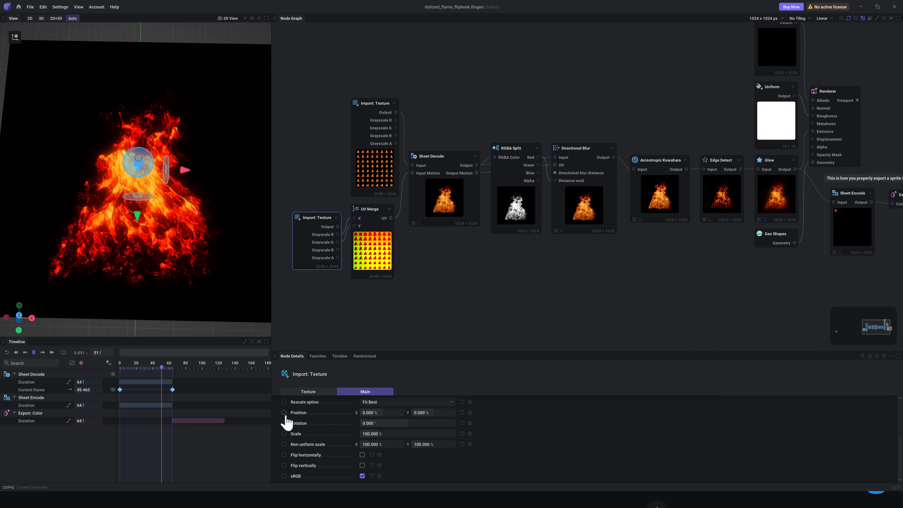
left_click(283, 413)
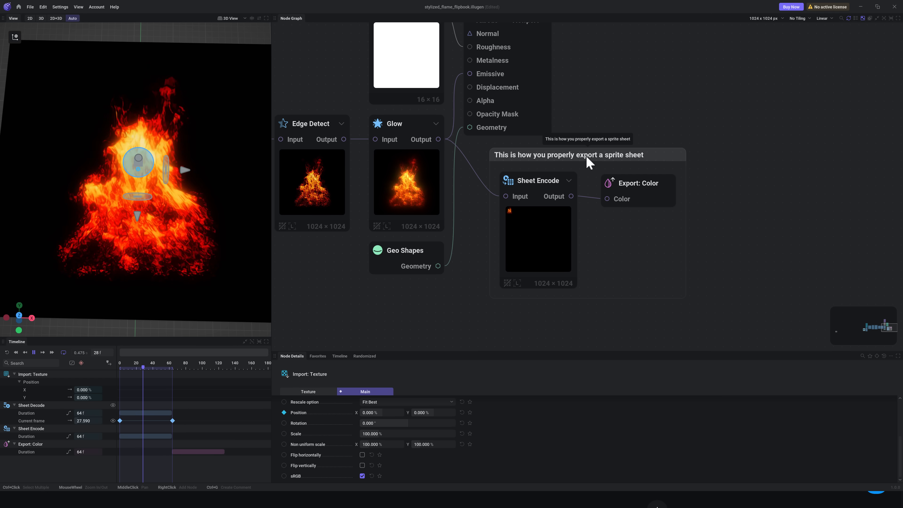
left_click(538, 180)
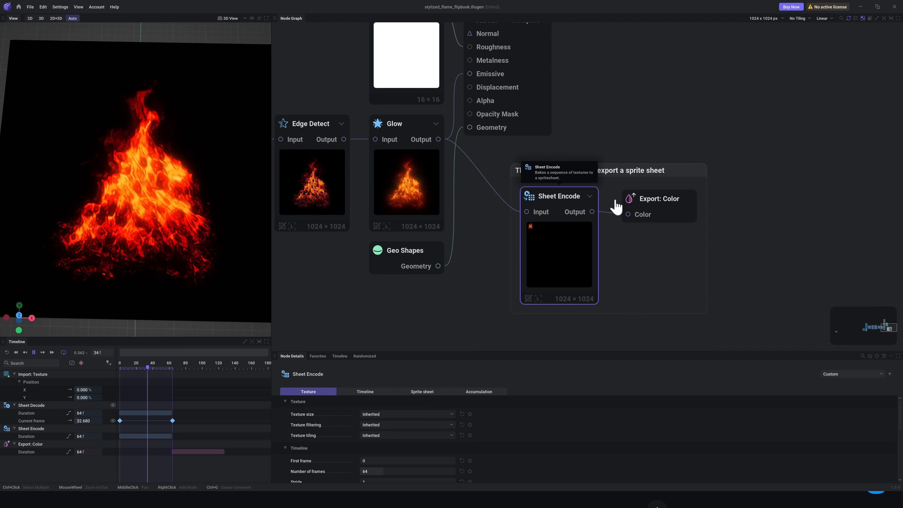
Inspect the Export: Color and Renderer nodes, then leave via Home, triggering the save prompt
left_click(658, 199)
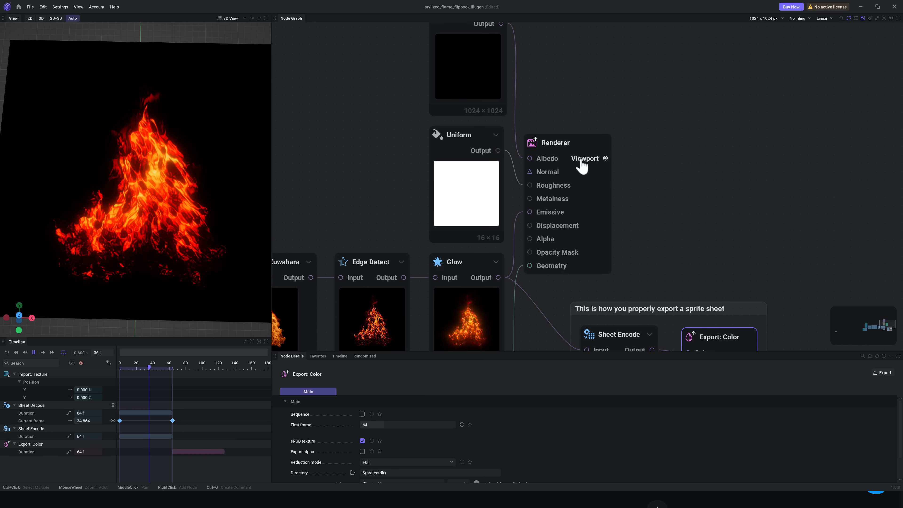
left_click(555, 142)
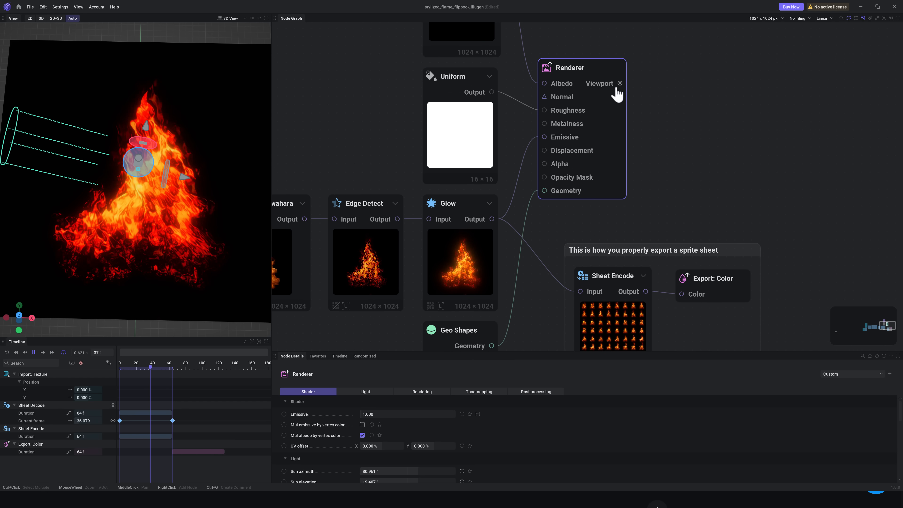
right_click(620, 84)
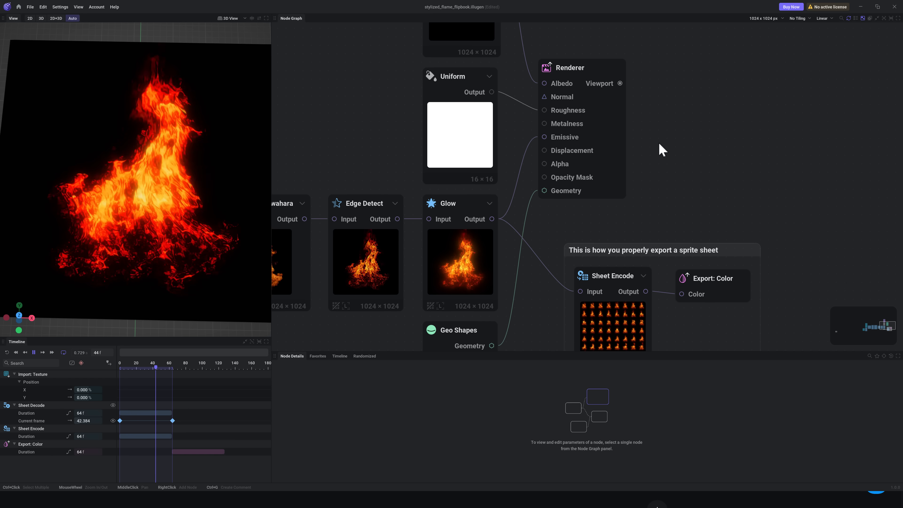
left_click(8, 6)
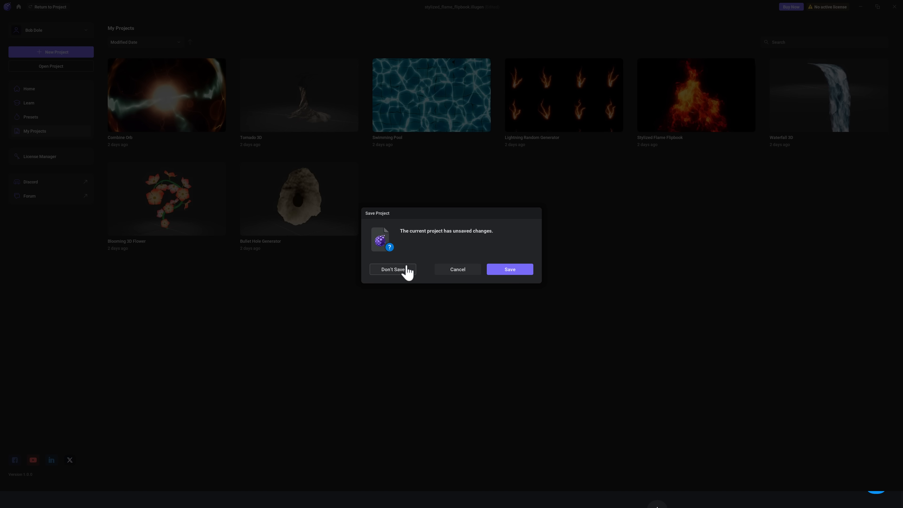
Discard the flame project's changes and load the Waterfall 3D project
left_click(392, 269)
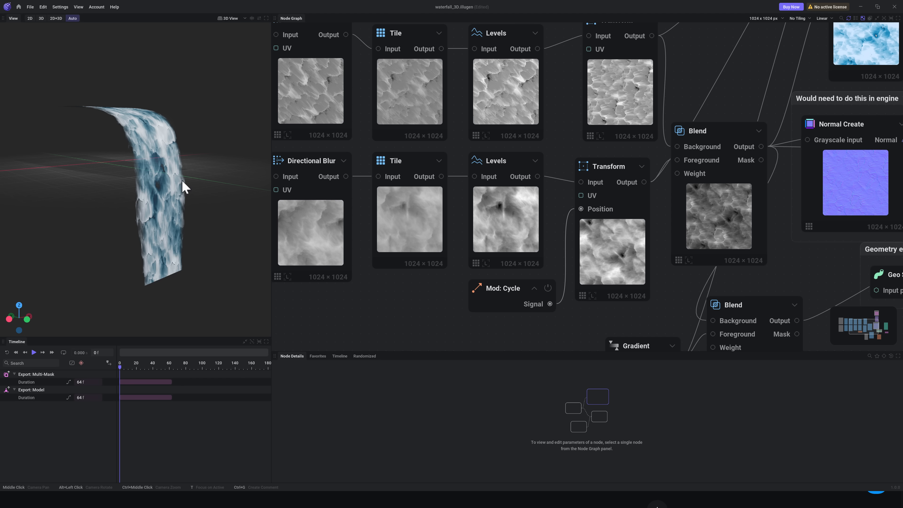
left_click(33, 352)
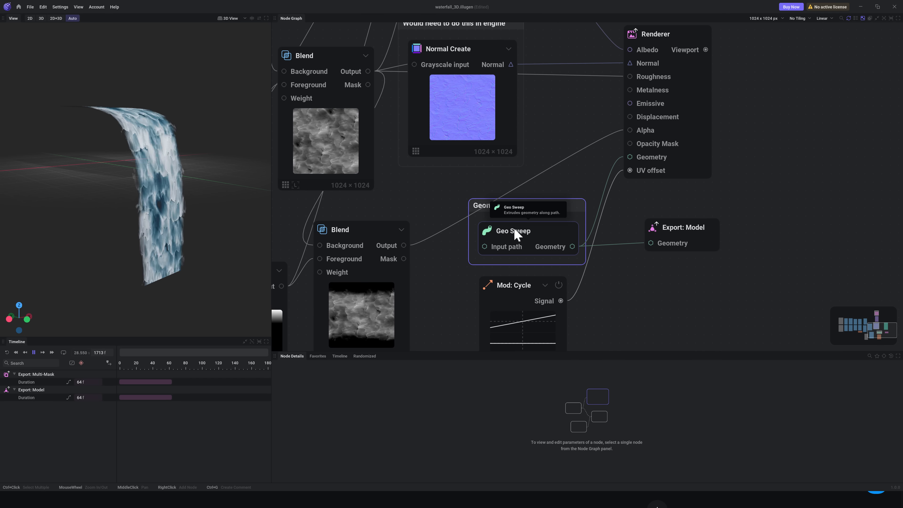
Inspect Geo Sweep's main, extruded path and topology settings, then return to My Projects
left_click(528, 230)
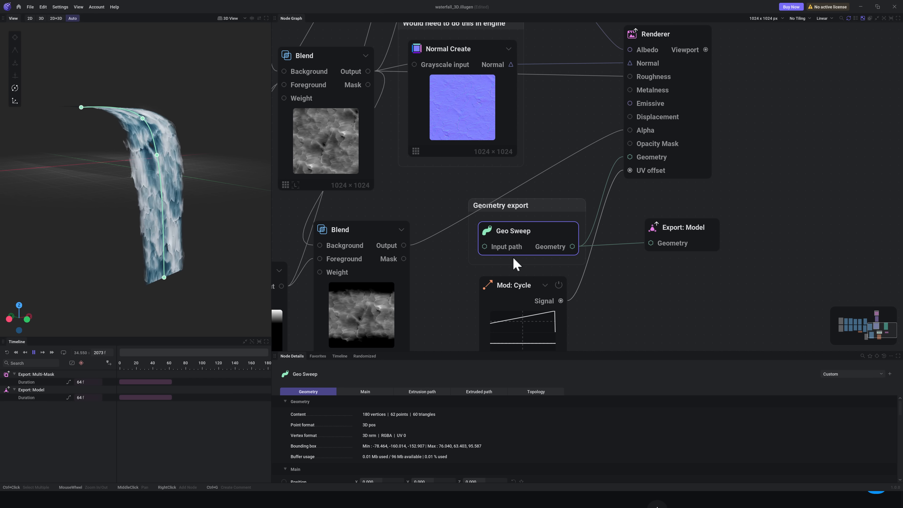
mouse_move(515, 236)
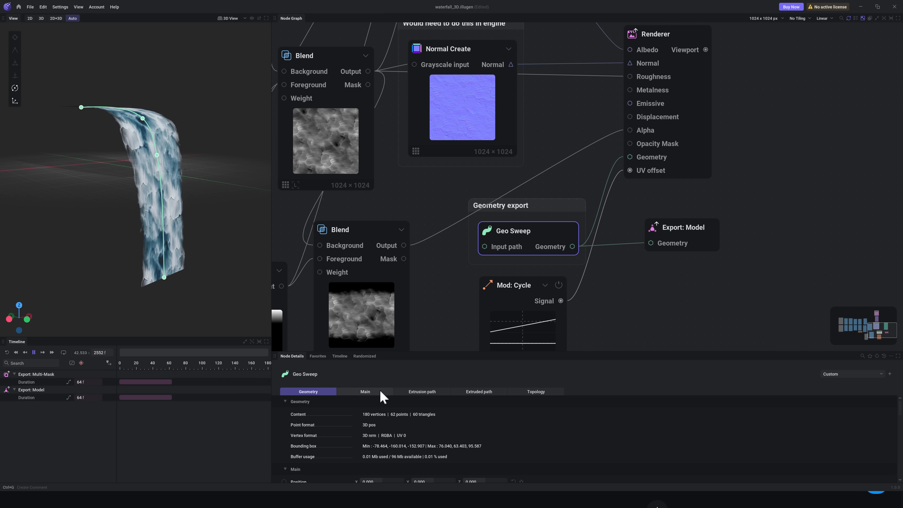
left_click(365, 391)
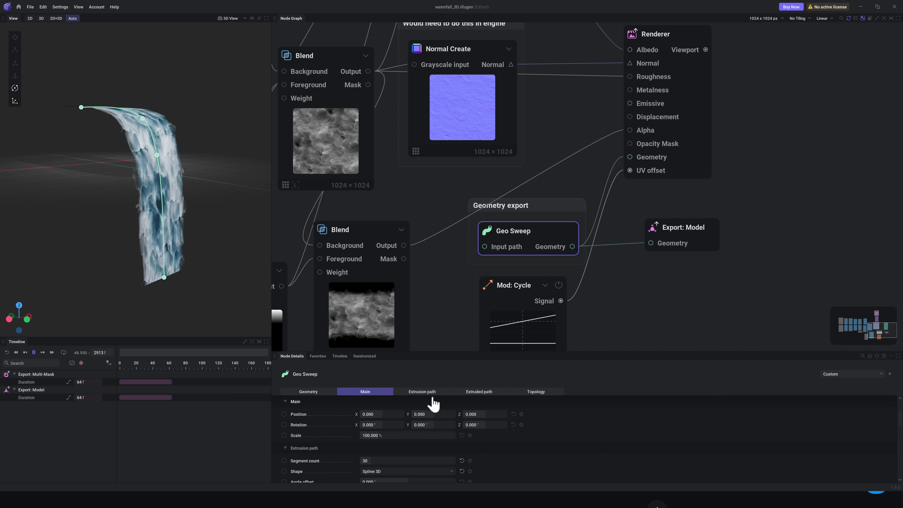
left_click(478, 392)
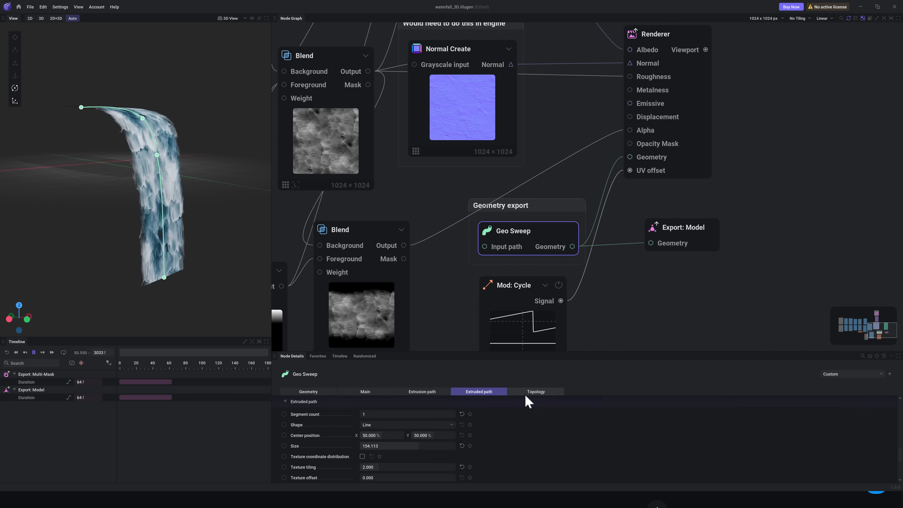
left_click(535, 392)
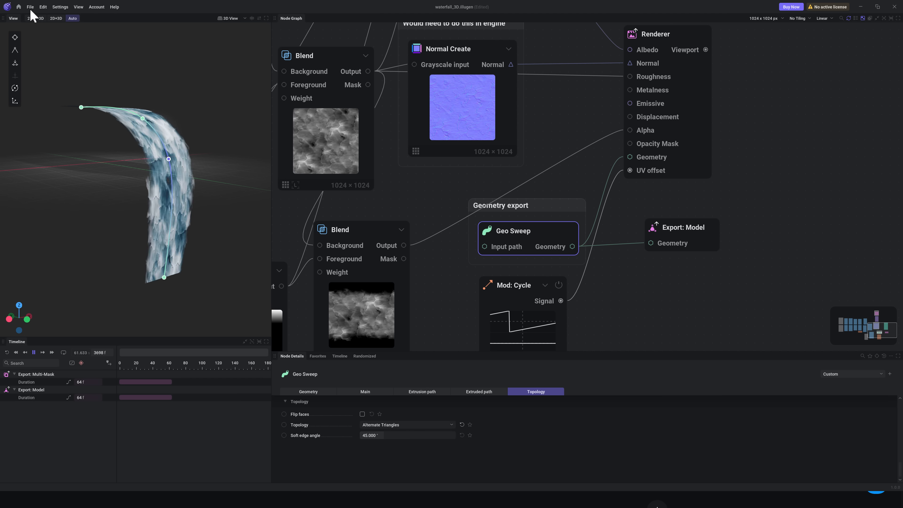
left_click(18, 7)
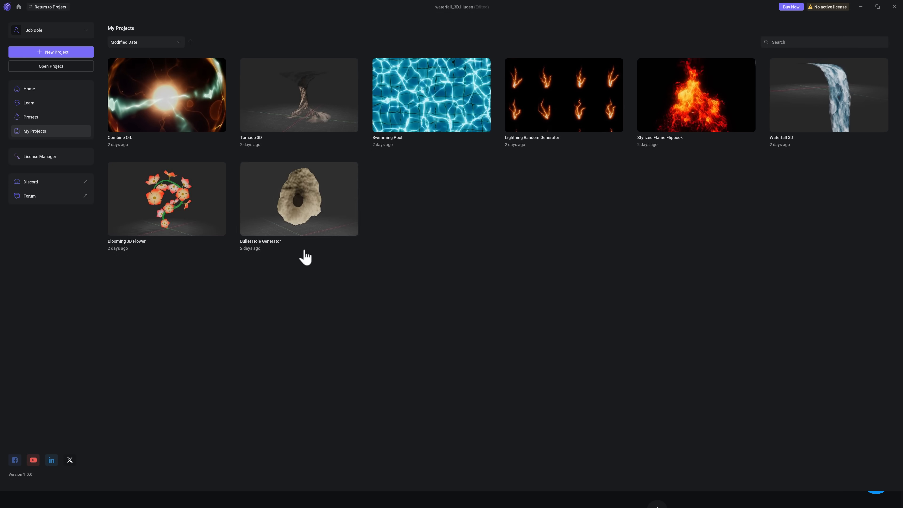
Load Tornado 3D, play its animation in the Timeline, then return to My Projects
left_click(50, 7)
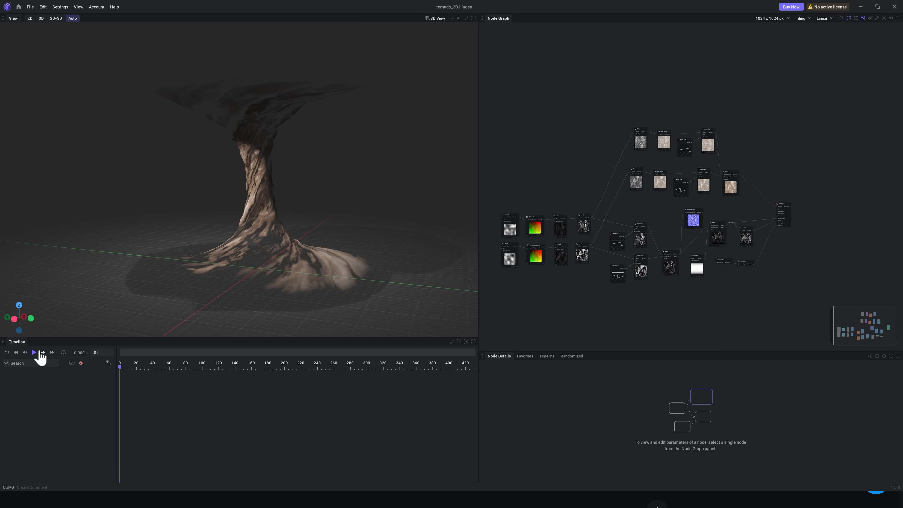
left_click(33, 352)
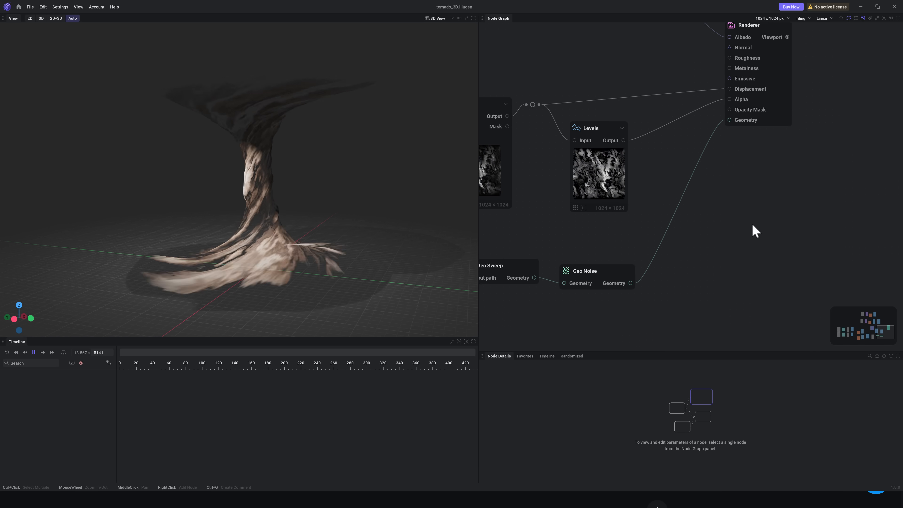
left_click(19, 6)
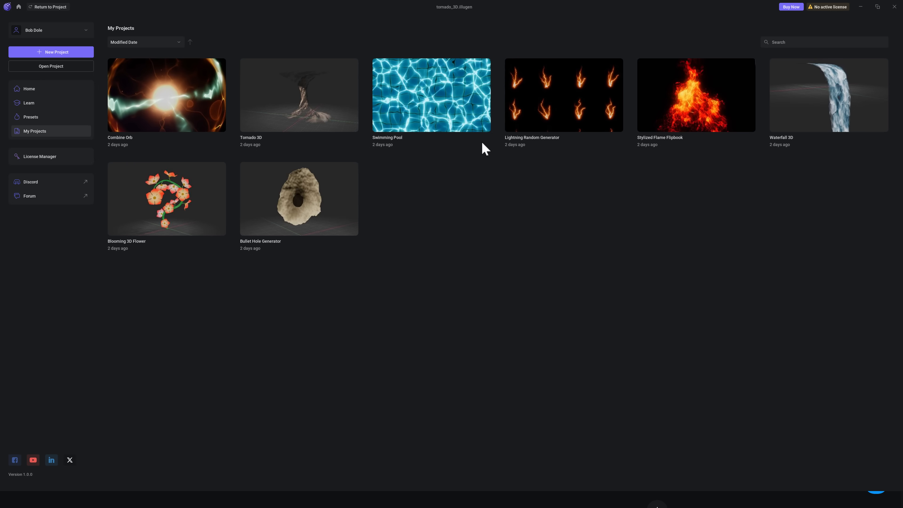
Reopen Waterfall 3D, inspect its Export: Model node with the .fbx filename, and return Home
double_click(828, 95)
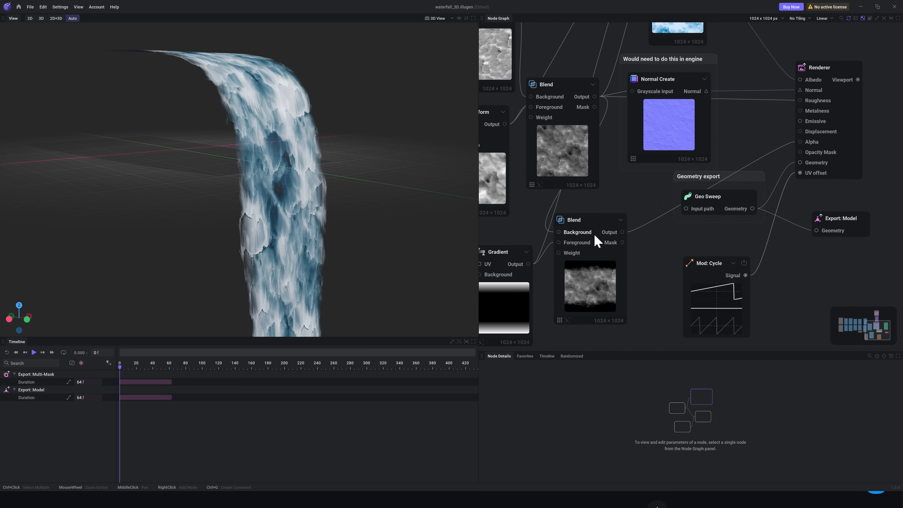
left_click(747, 195)
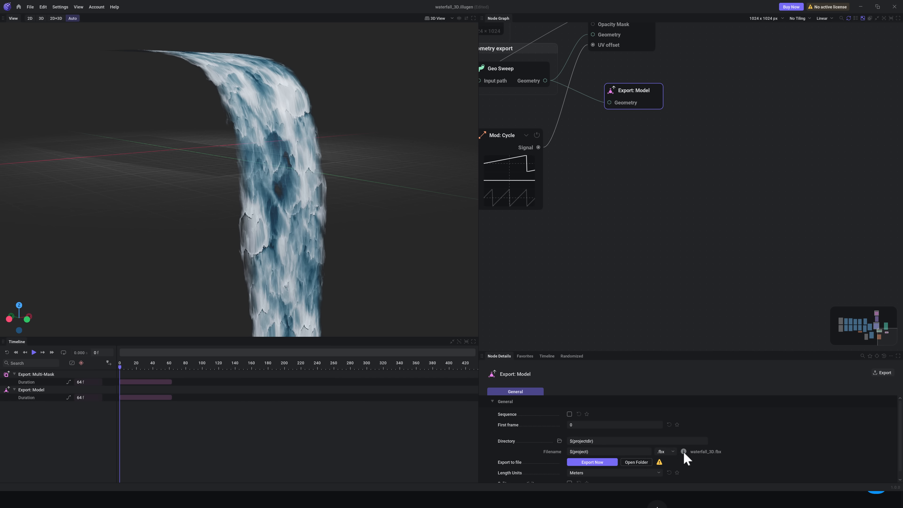
mouse_move(710, 413)
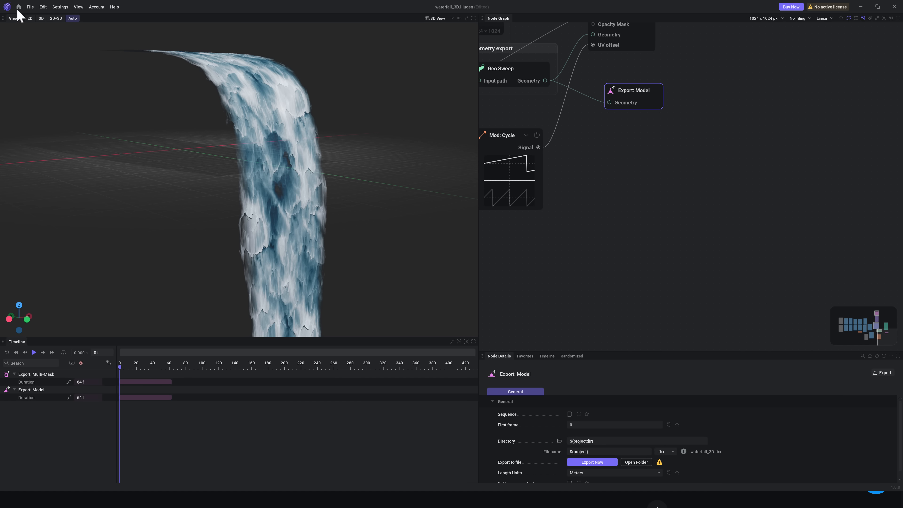
left_click(18, 6)
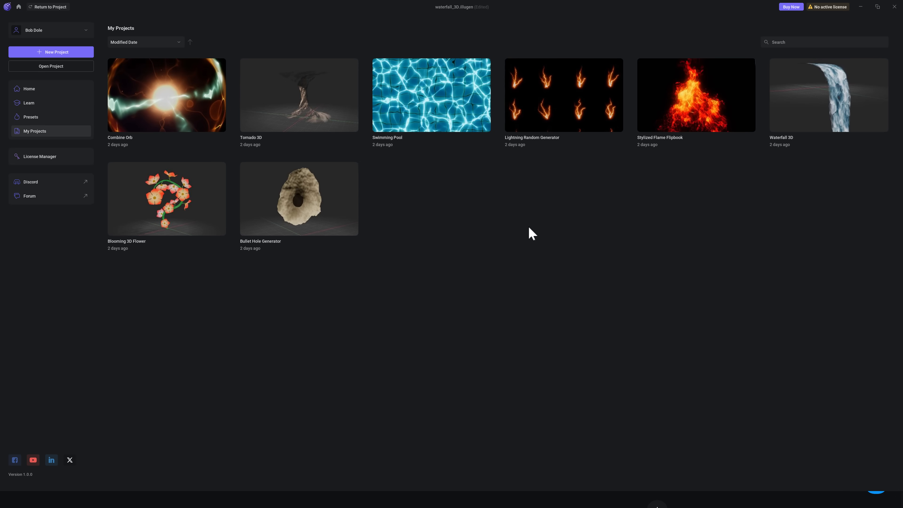
mouse_move(363, 206)
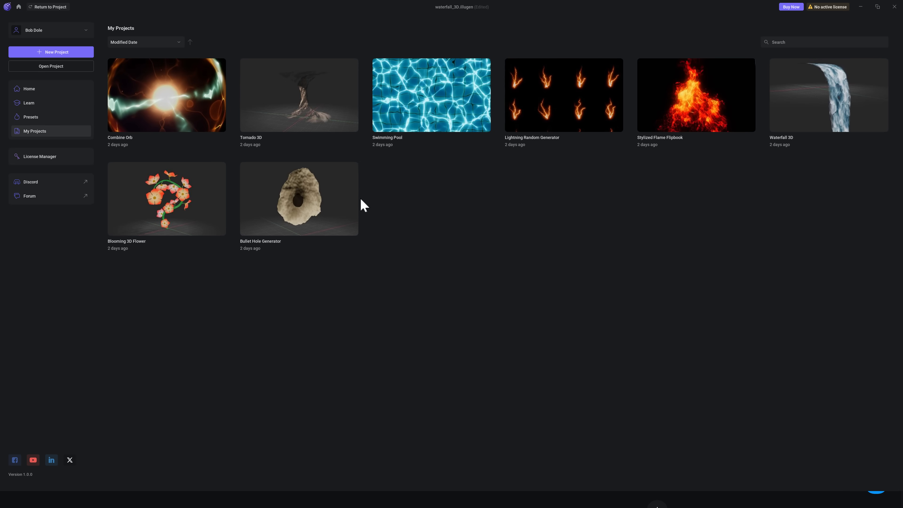
Load the Combine Orb sample, review its Blend node settings, and return to My Projects
double_click(167, 95)
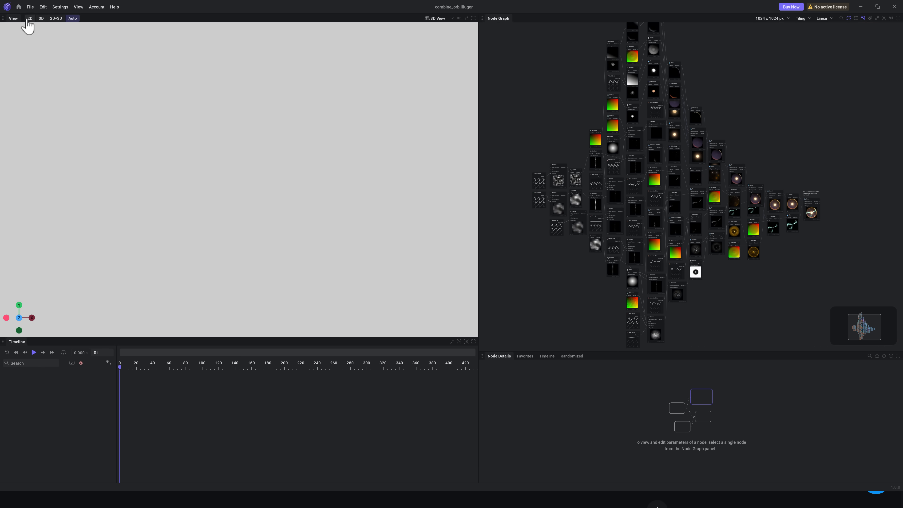
left_click(811, 209)
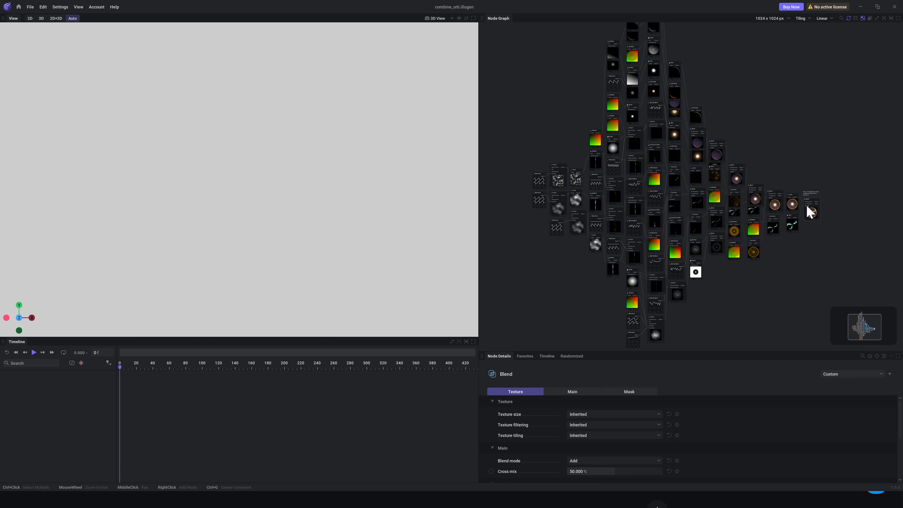
mouse_move(818, 212)
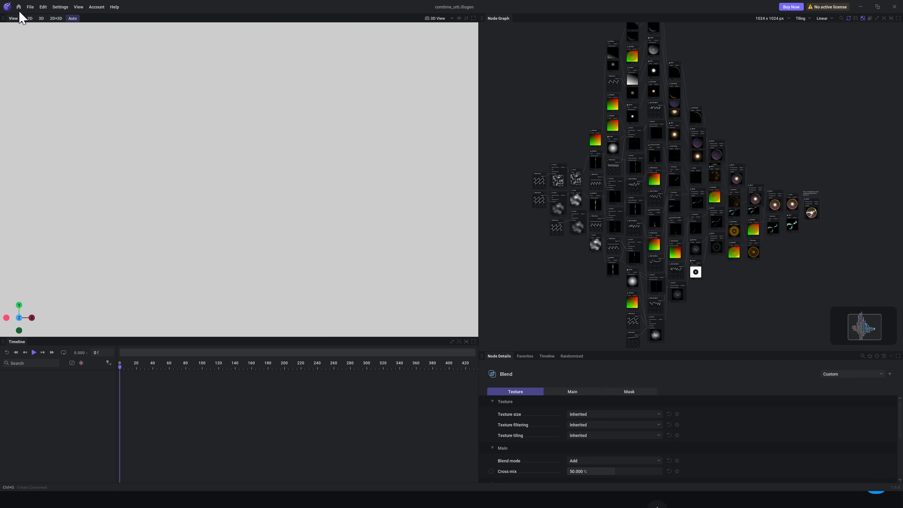
left_click(18, 6)
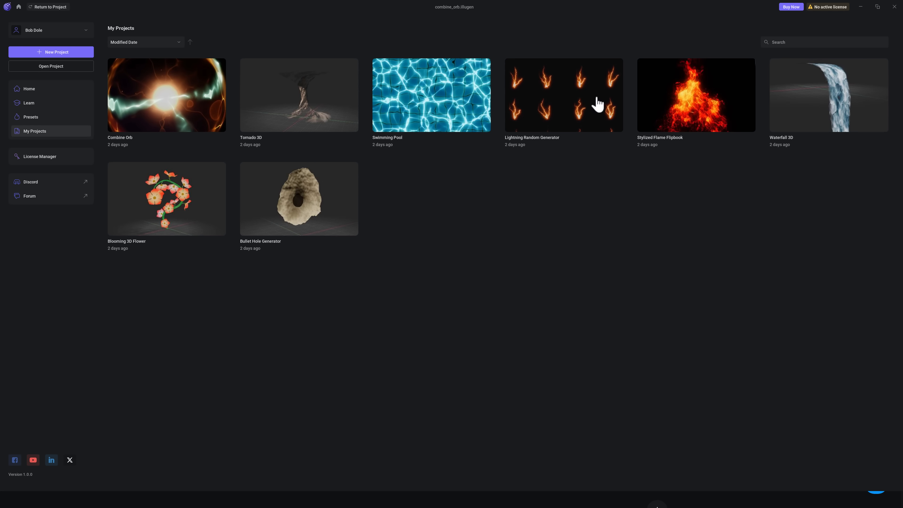
Preview the Lightning Random Generator animation and inspect its Color Ramp and Sheet Encode nodes
double_click(564, 95)
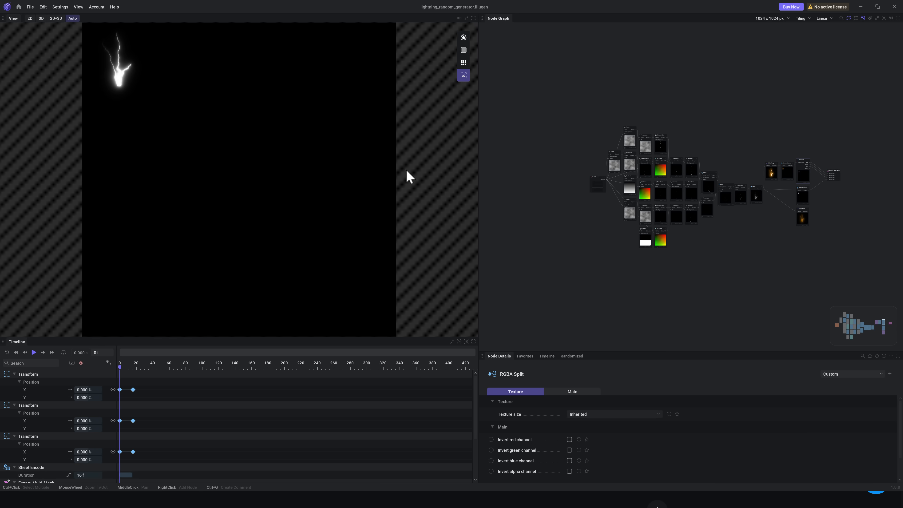
left_click(34, 352)
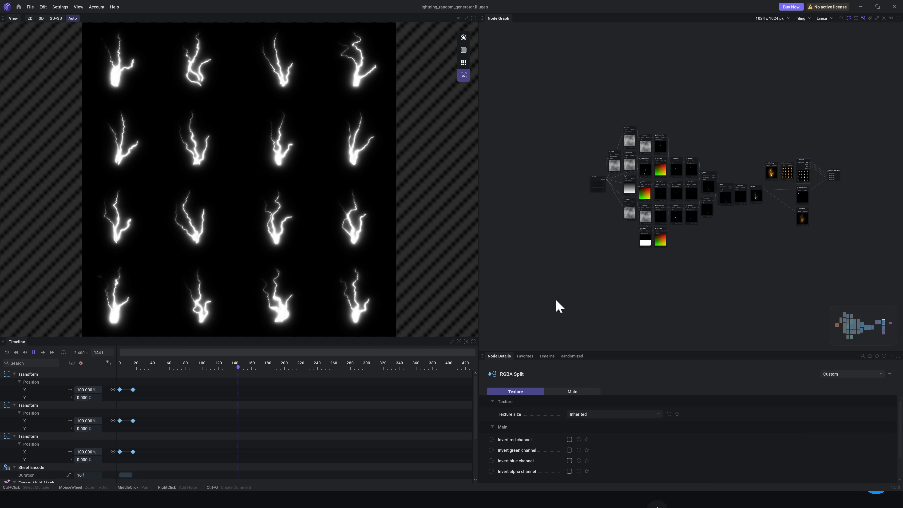
left_click(772, 174)
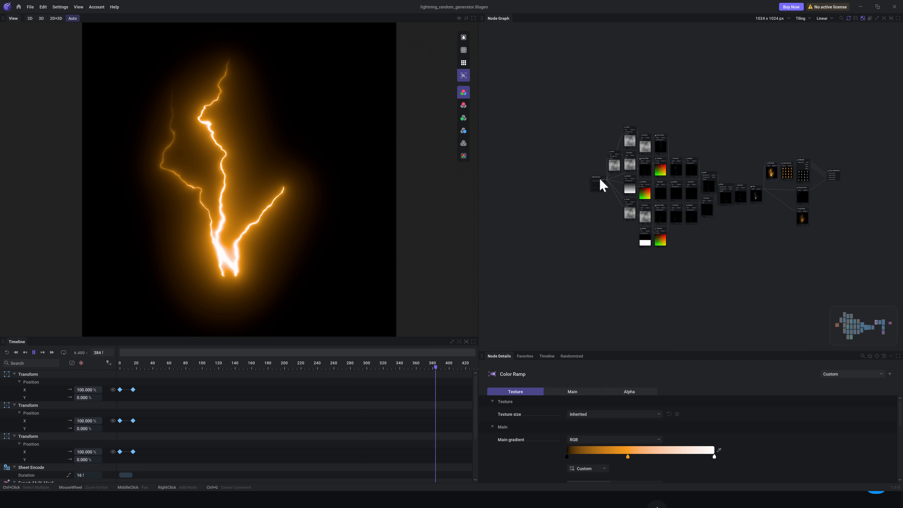
left_click(802, 196)
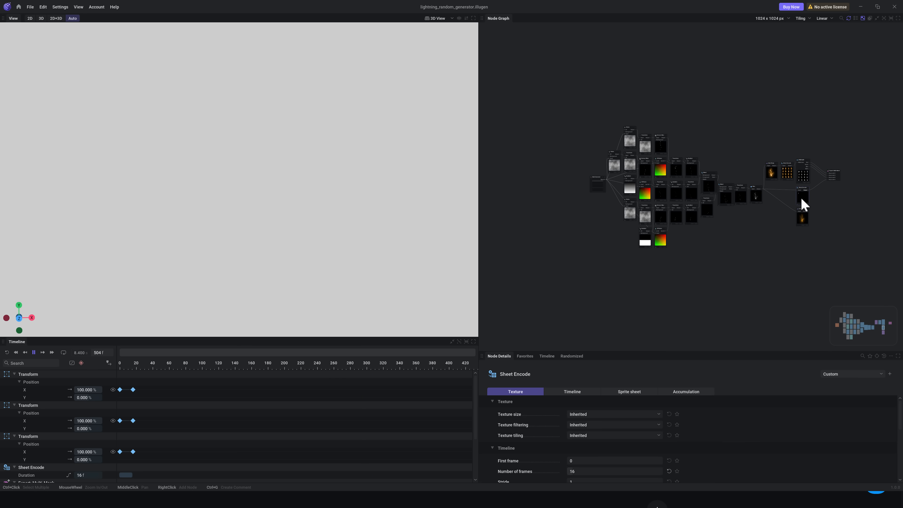
left_click(832, 175)
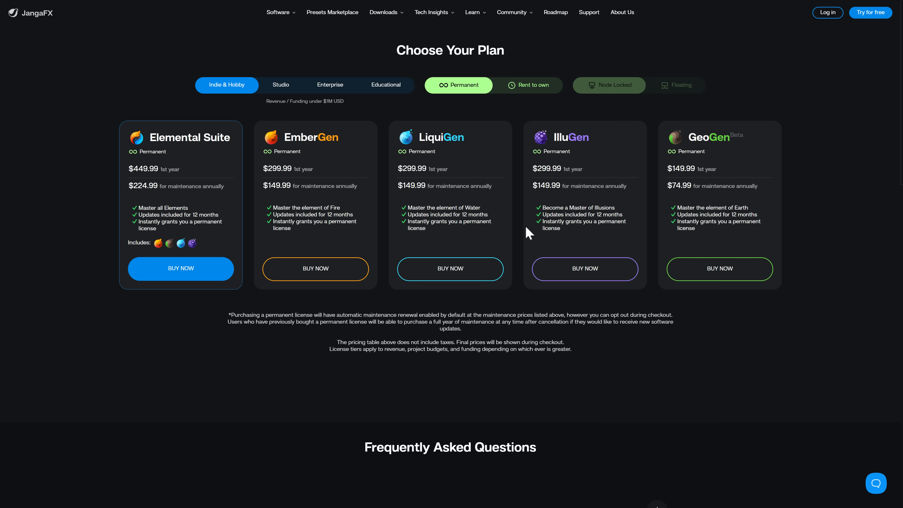
mouse_move(297, 46)
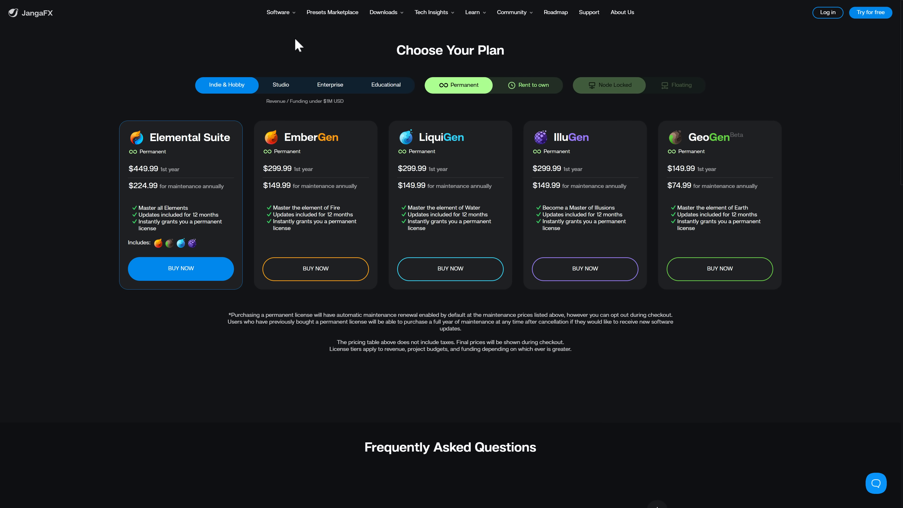
Navigate from the pricing page to the IlluGen product page via the Software menu
left_click(278, 12)
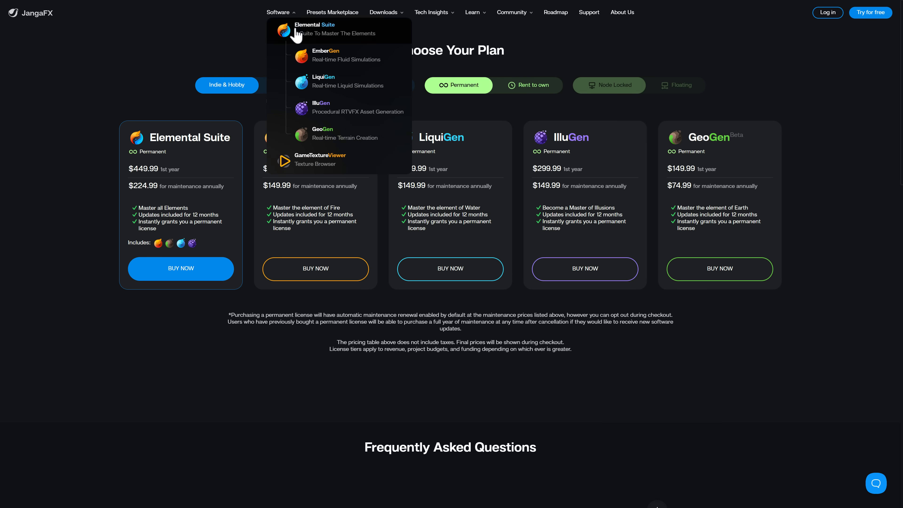
left_click(432, 12)
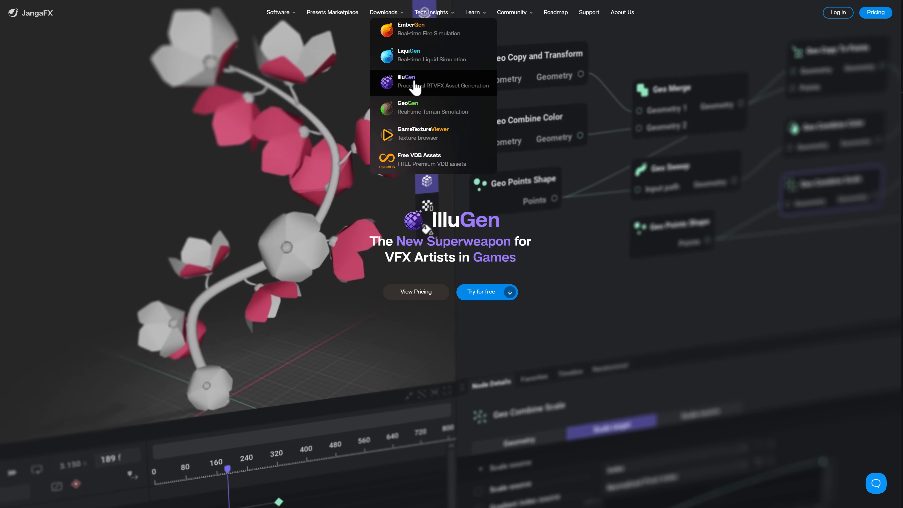
View the Download IlluGen 1.0.0 page, checking macOS requirements then returning to Windows x86-64
left_click(406, 81)
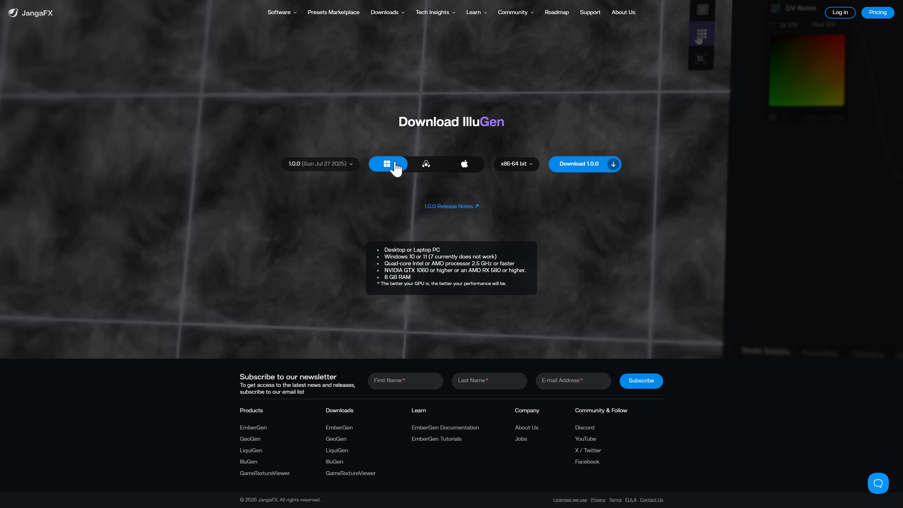
left_click(465, 163)
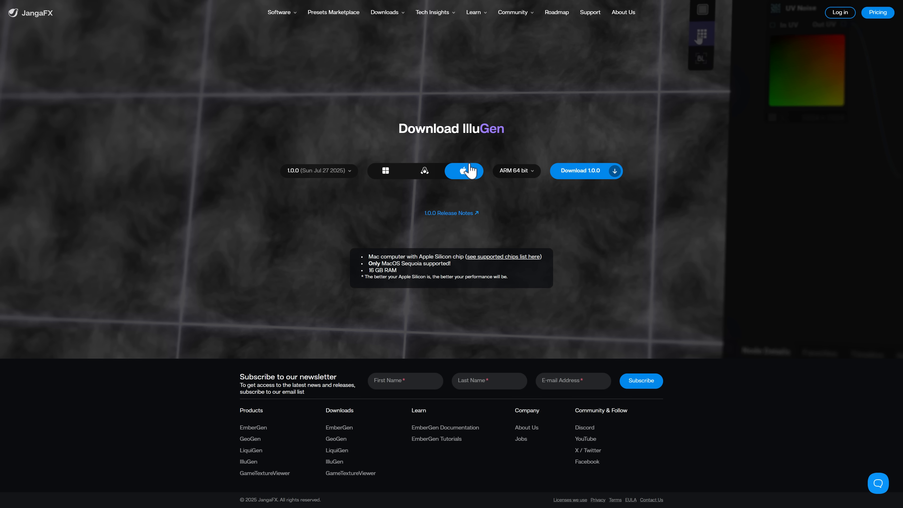
left_click(385, 170)
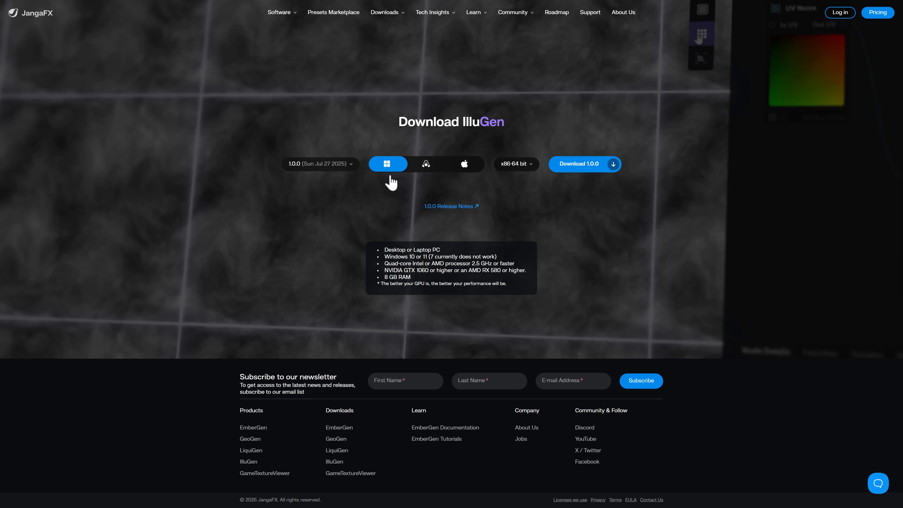
mouse_move(330, 167)
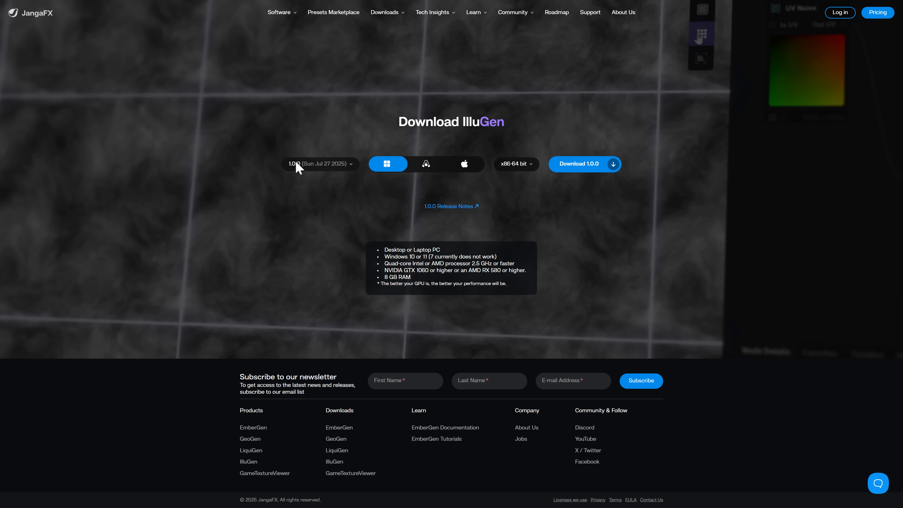
mouse_move(345, 177)
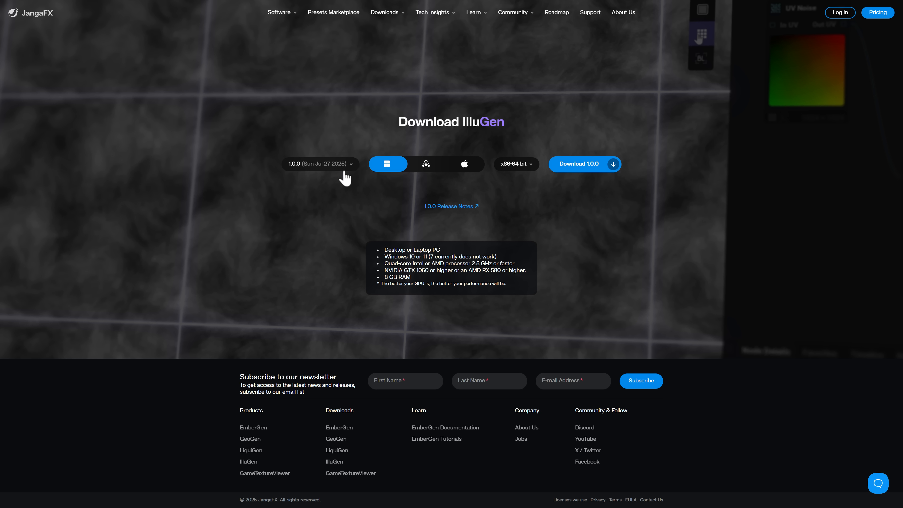